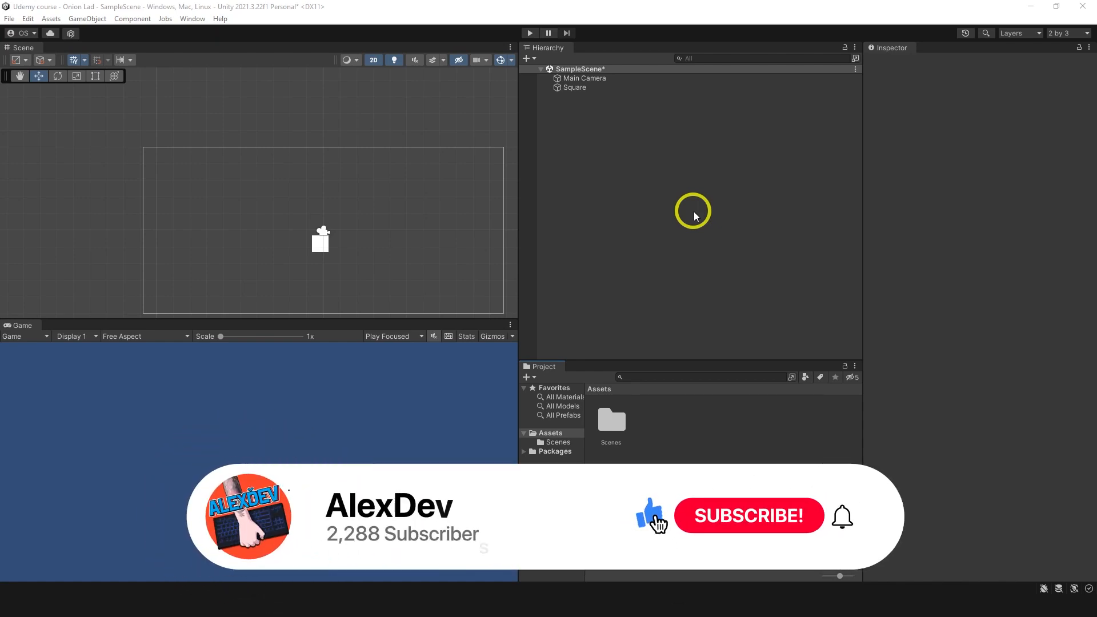
Stretch the white Square into a wide bar near the bottom, colour it dark blue and rename it Platform
left_click(747, 515)
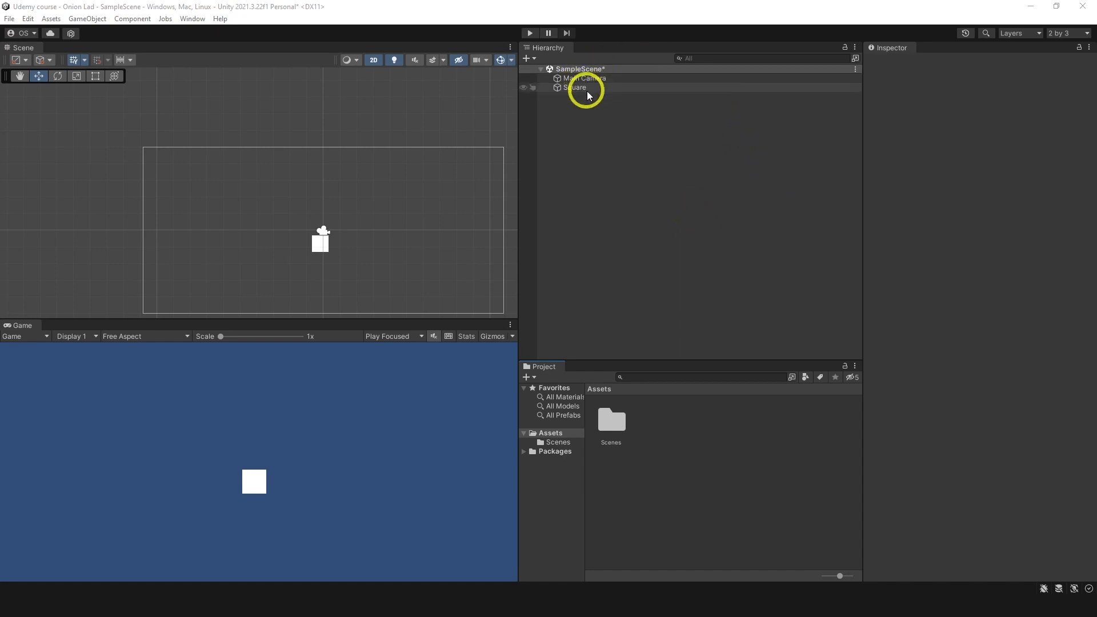
left_click(574, 87)
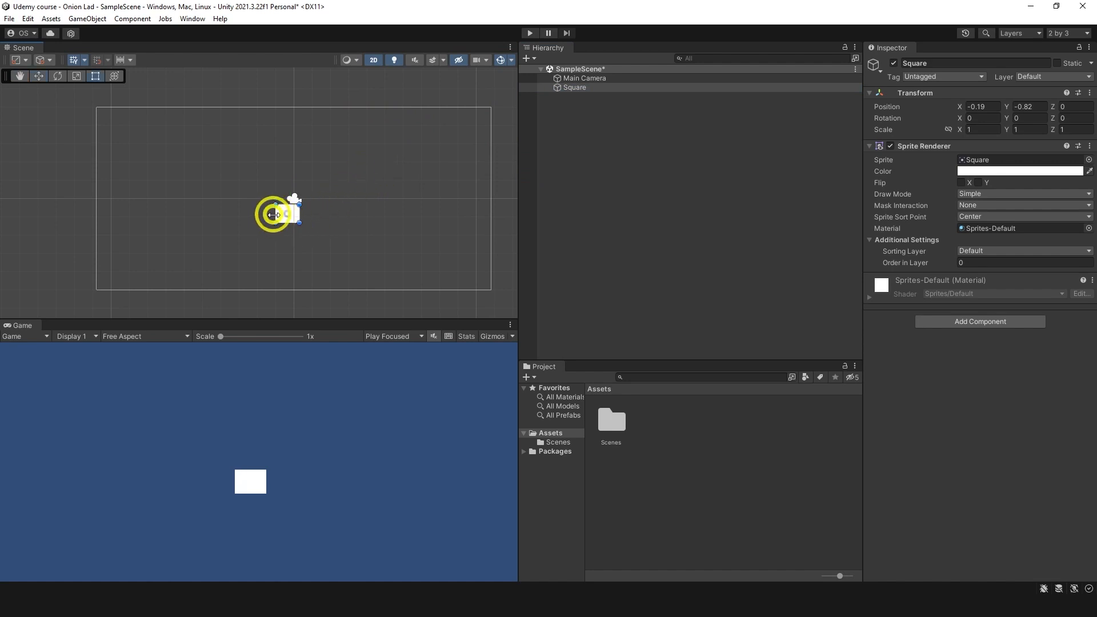
left_click_drag(295, 211, 426, 207)
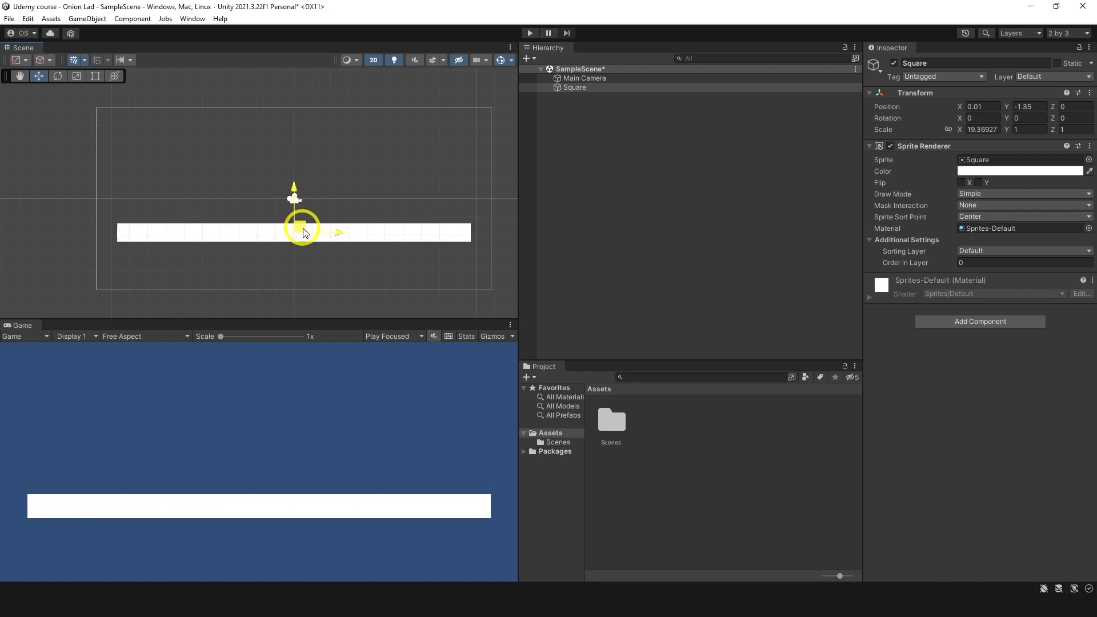
left_click_drag(294, 231, 294, 273)
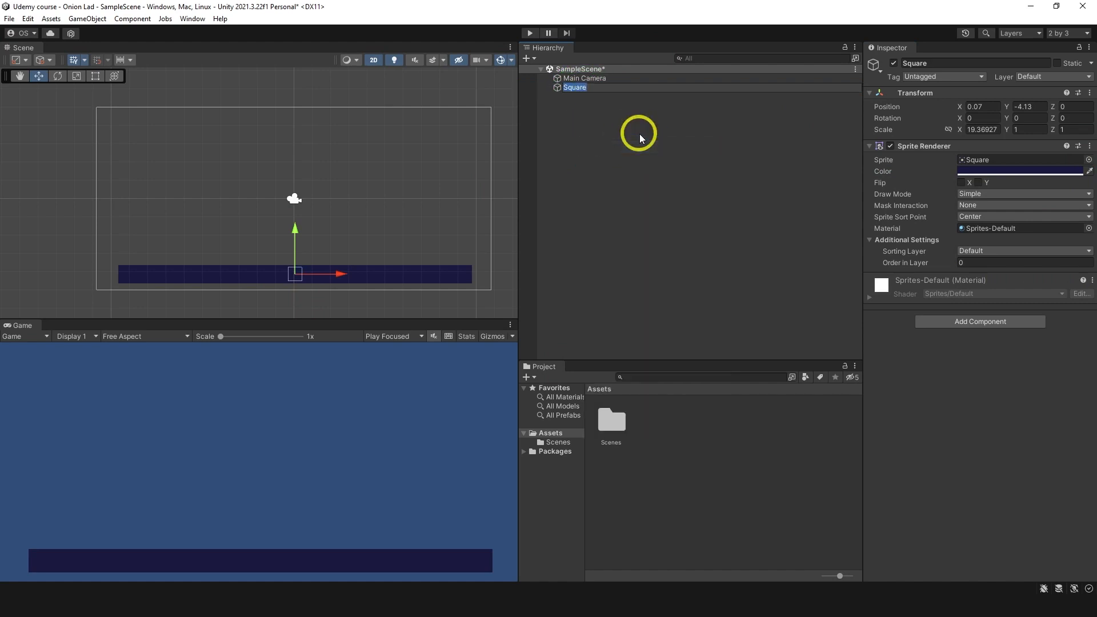
type("Platform")
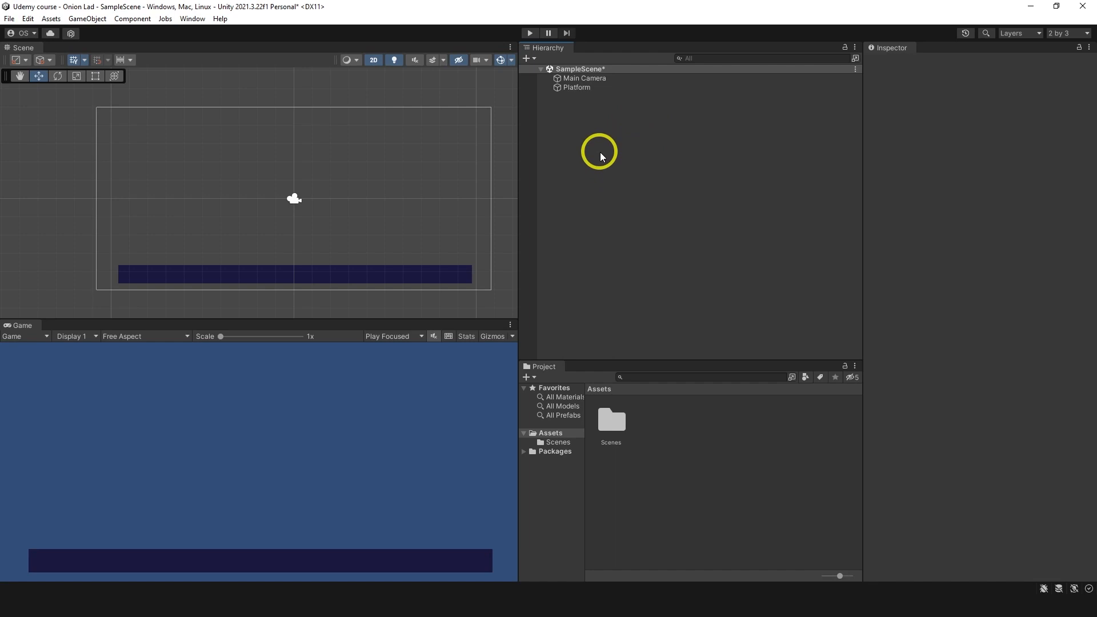
Create a Circle sprite named Ball above the platform and colour it yellow
right_click(599, 151)
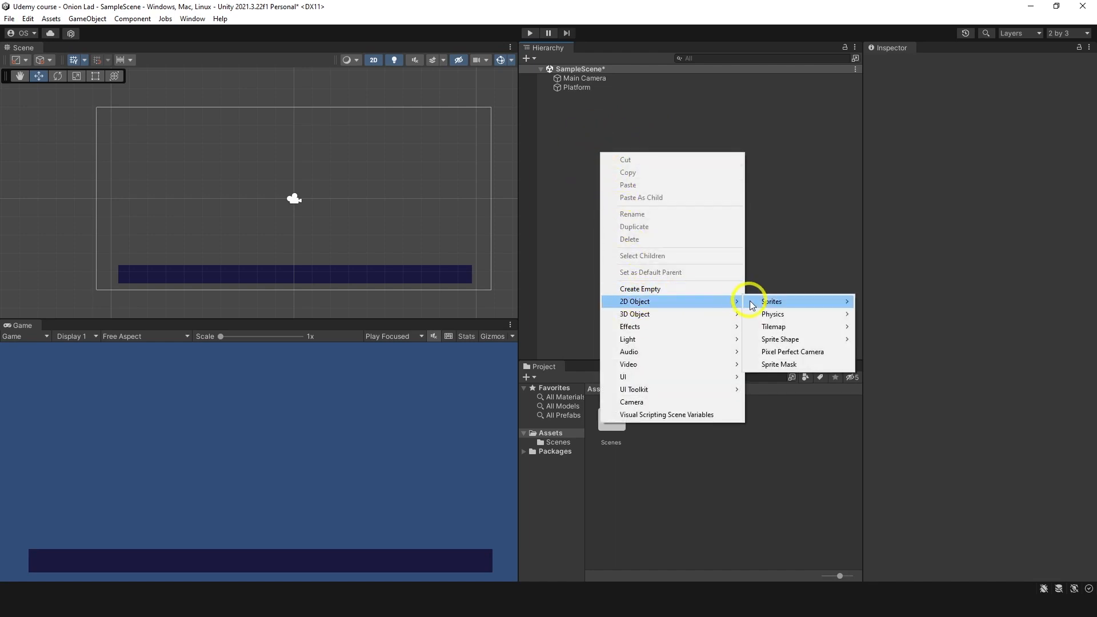
left_click(769, 300)
type("Ball")
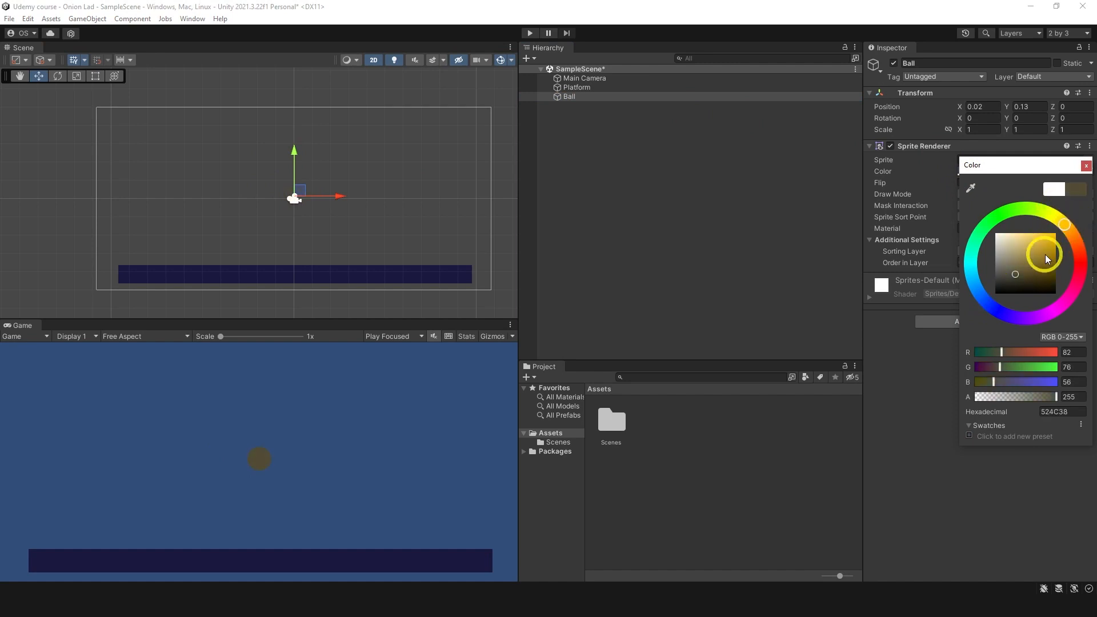
left_click(1034, 234)
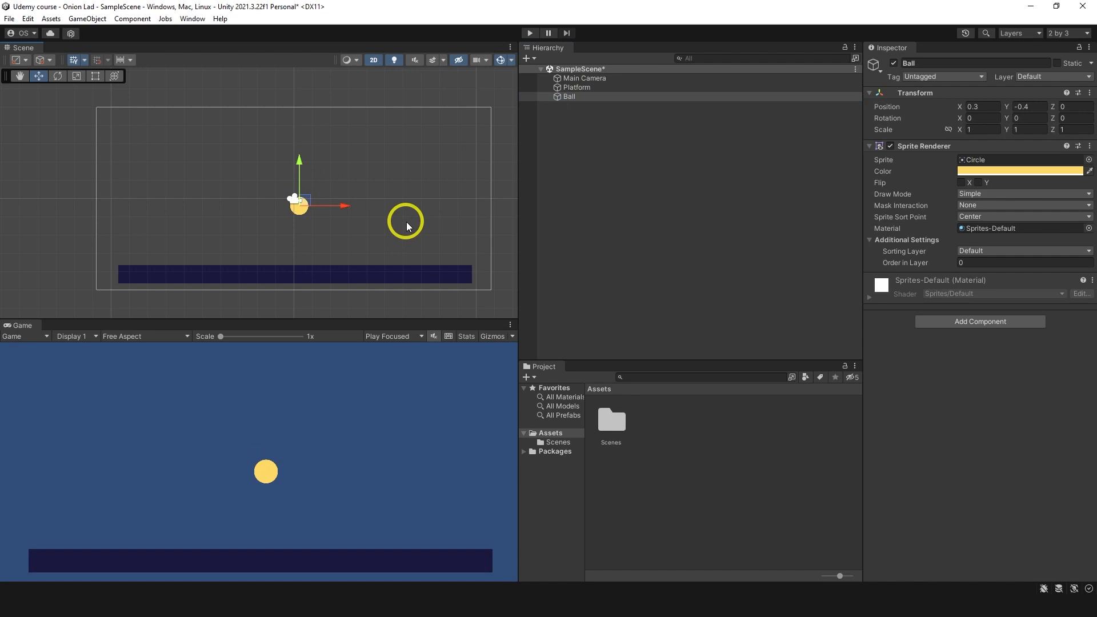
mouse_move(551, 111)
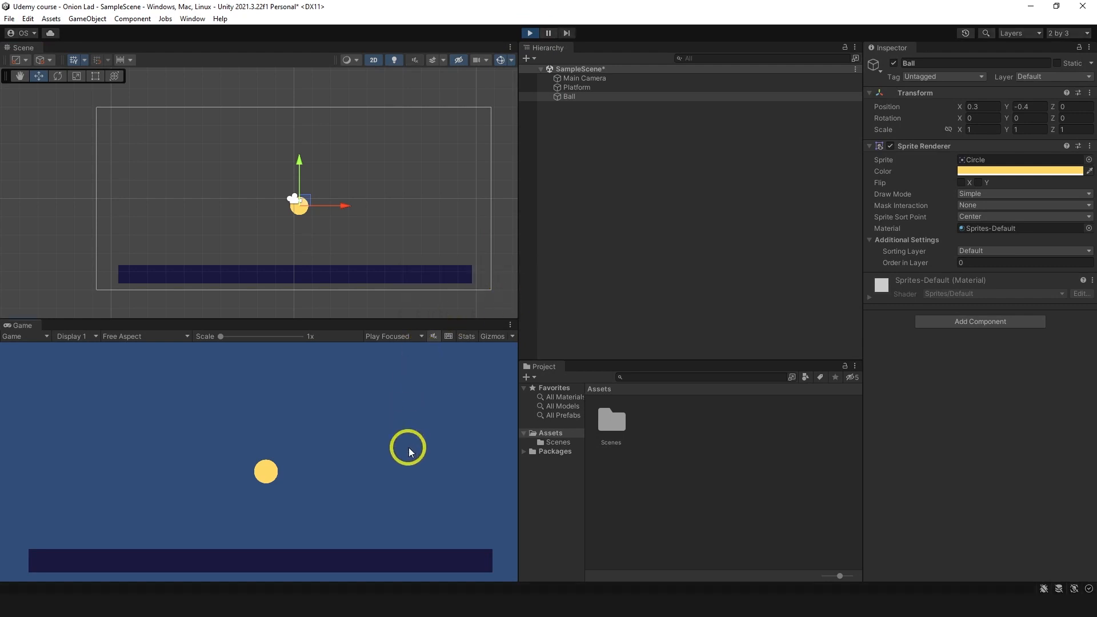
mouse_move(438, 526)
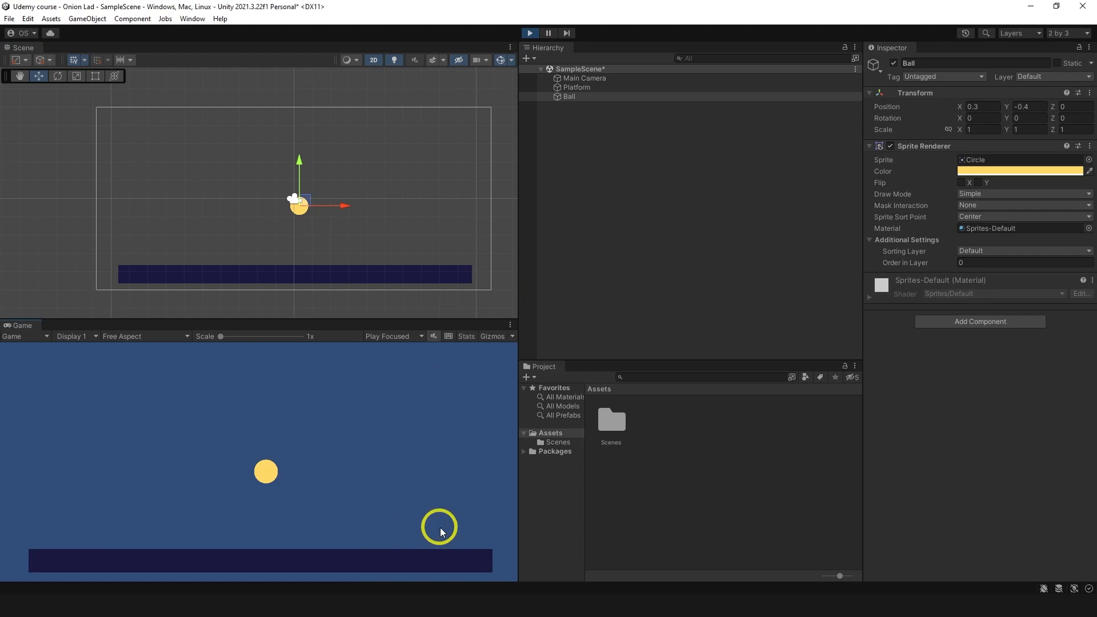
mouse_move(612, 375)
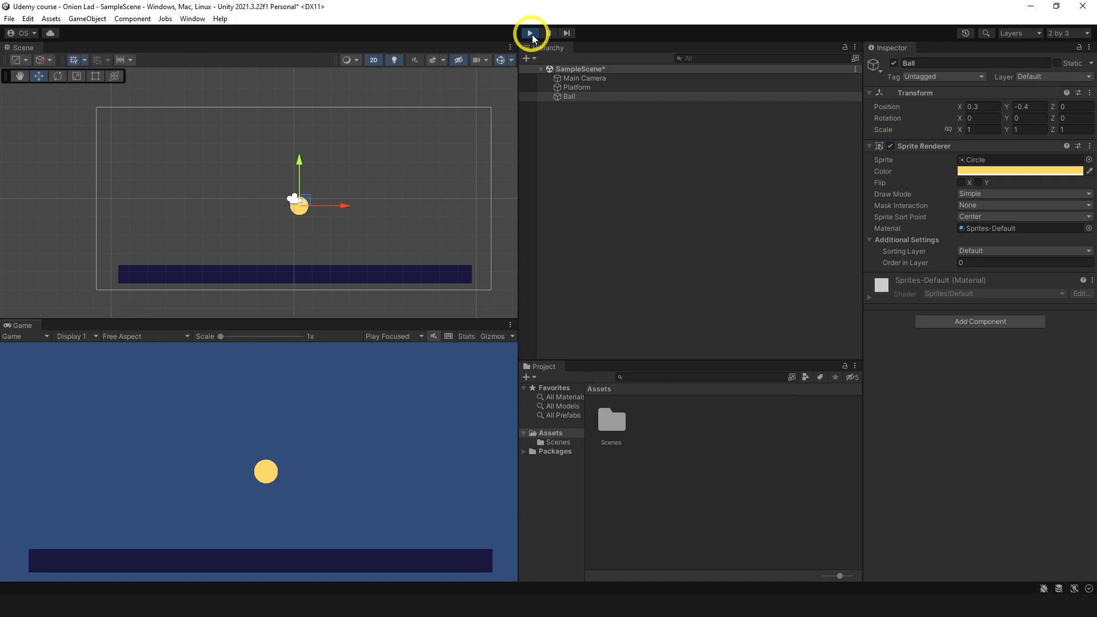
Add a Rigidbody 2D to the Ball with Body Type kept Dynamic
left_click(529, 33)
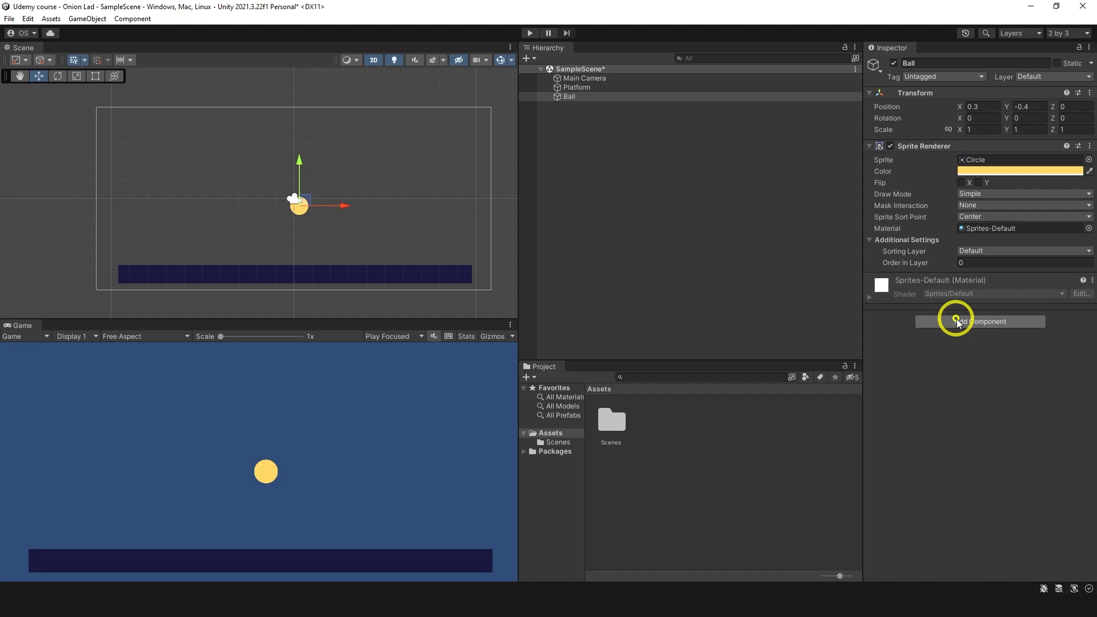
type("rigi")
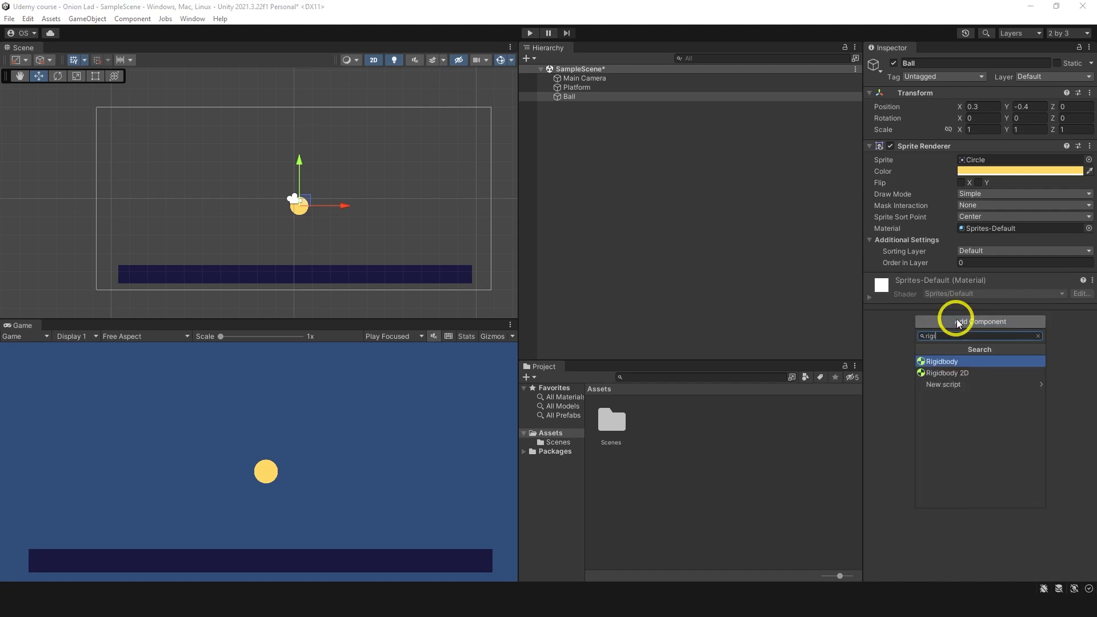
left_click(946, 373)
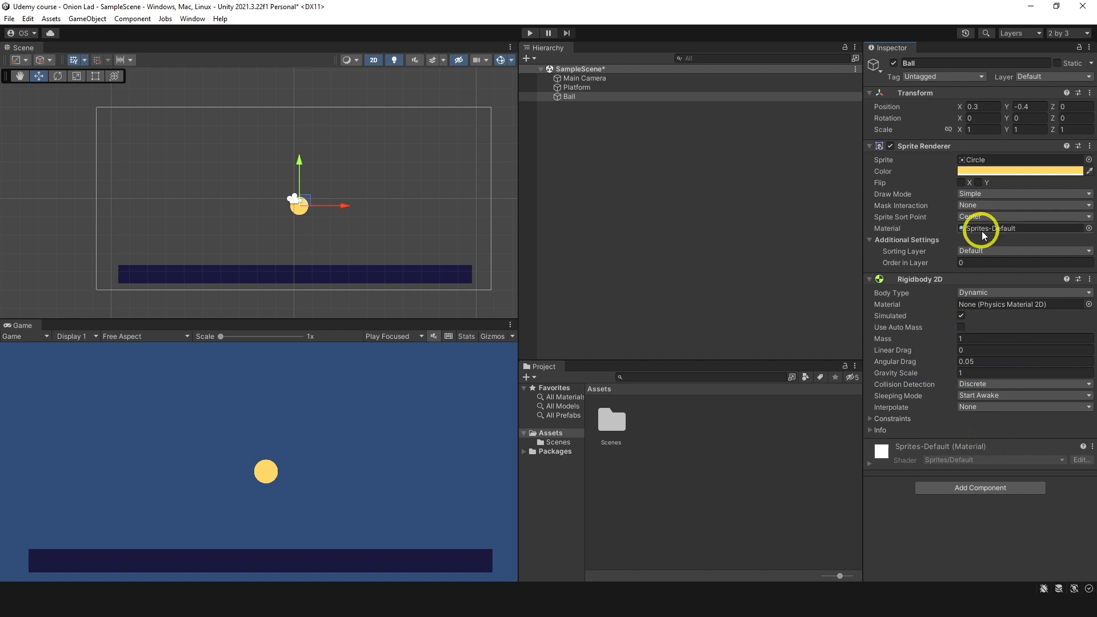
left_click(1021, 292)
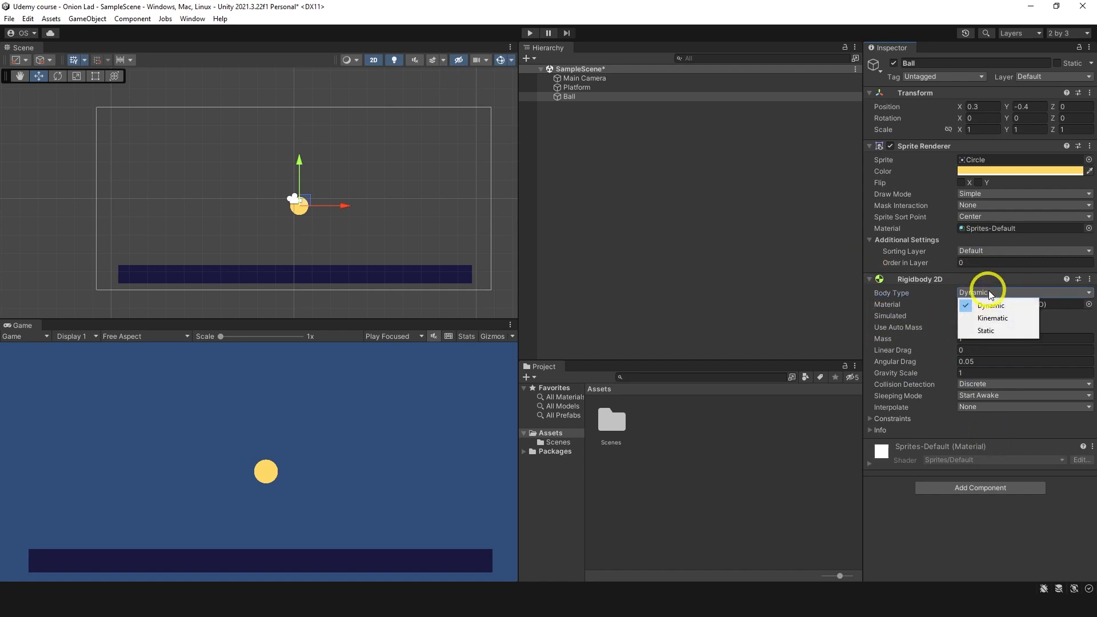
left_click(990, 305)
type("1.2")
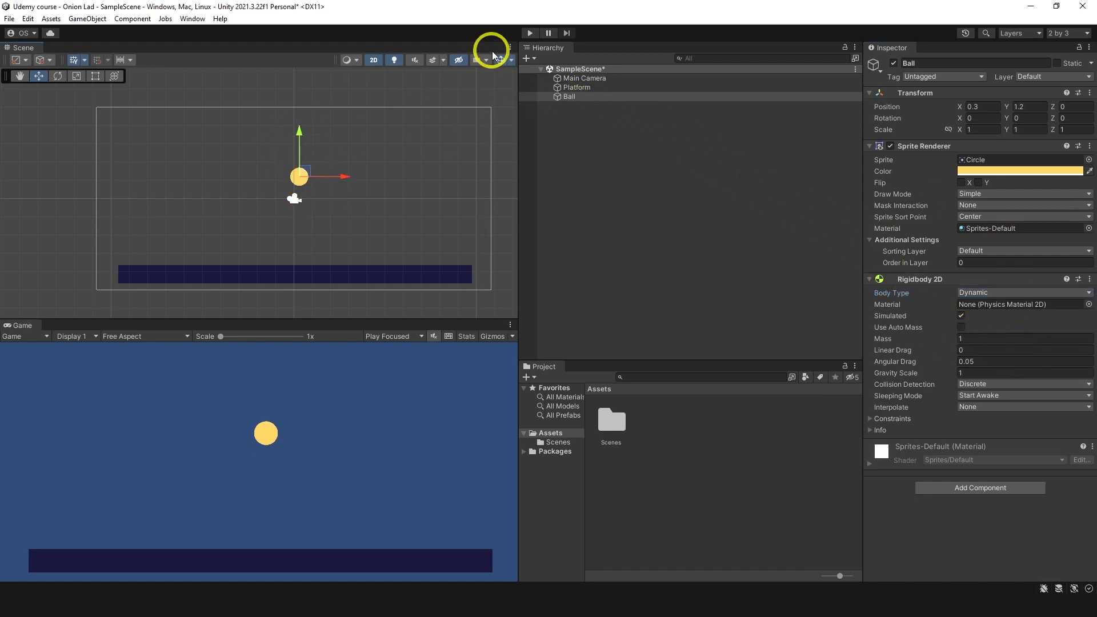
Test-run the scene and watch the Ball fall through the Platform under gravity
left_click(529, 33)
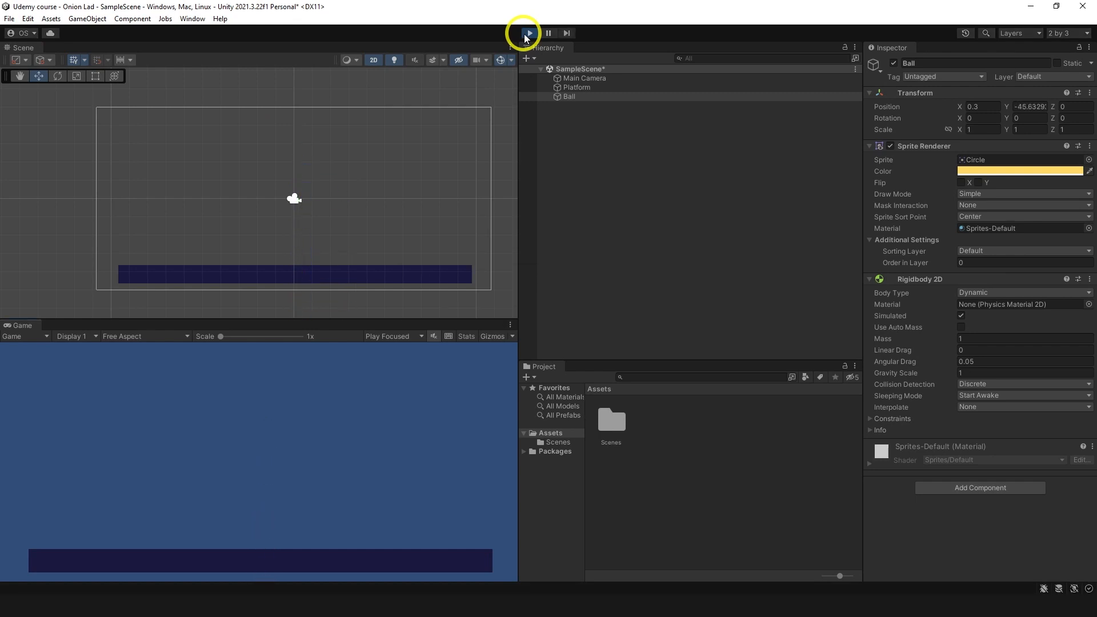
left_click(527, 33)
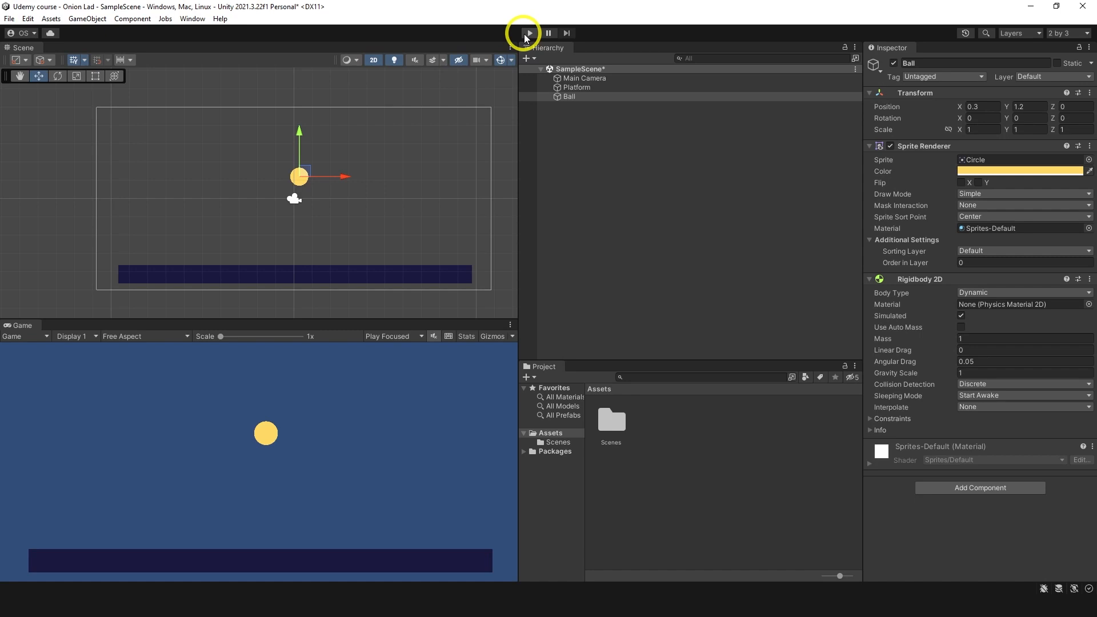
left_click(529, 34)
type("circl")
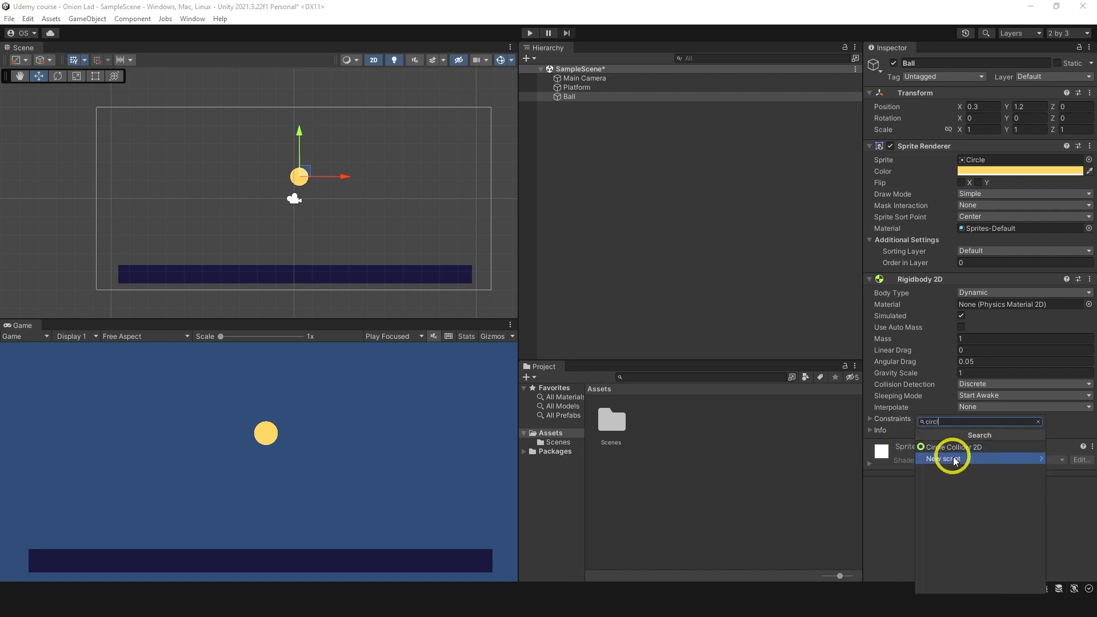
Add a Circle Collider 2D to the Ball, try enlarging it, then undo back to radius 0.5
left_click(952, 447)
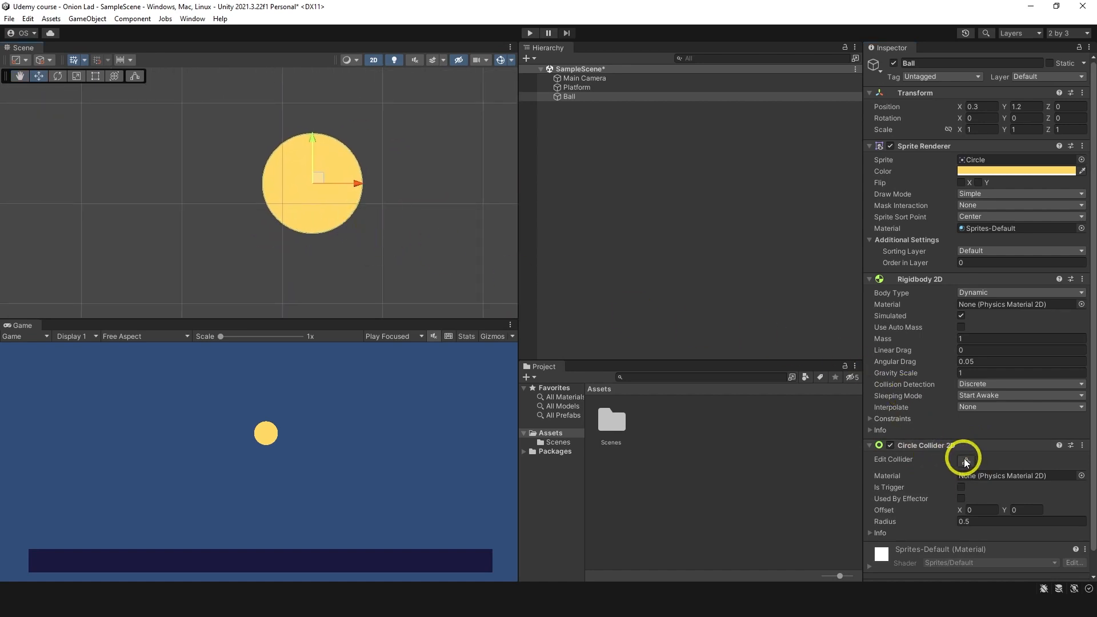
left_click(964, 460)
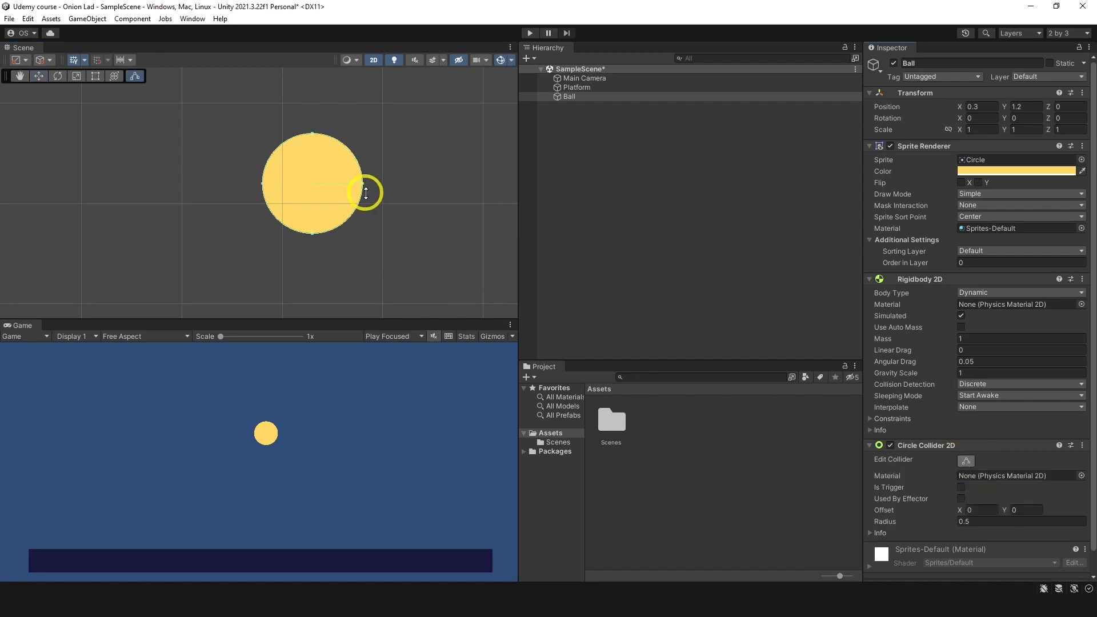
left_click_drag(366, 192, 429, 186)
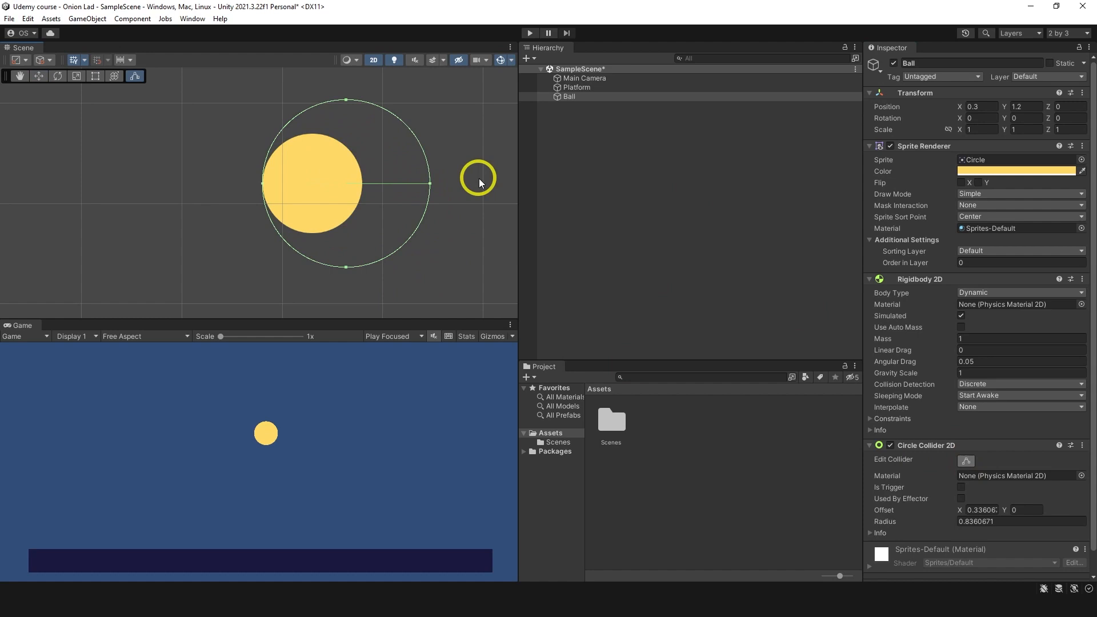
key("ctrl+z")
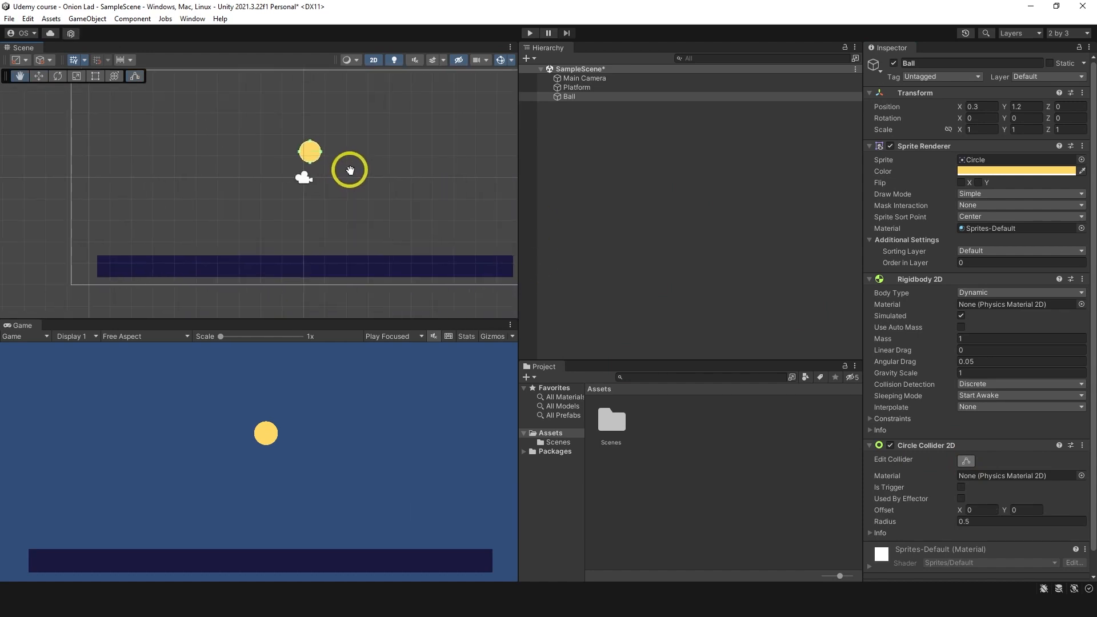
Add a Box Collider 2D to the Platform
left_click(575, 87)
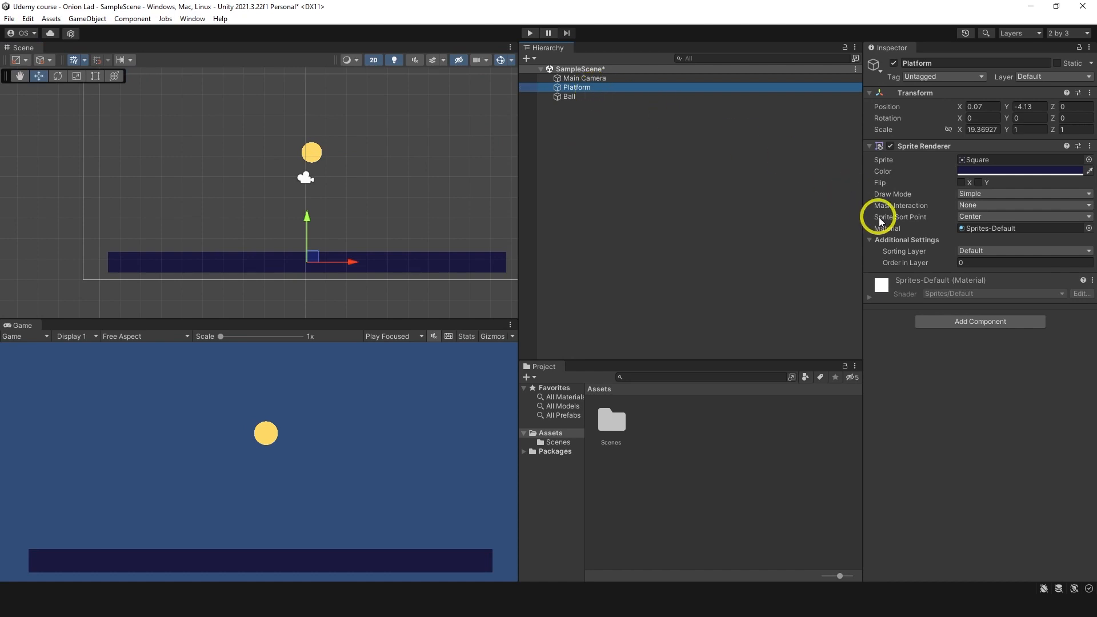
left_click(979, 321)
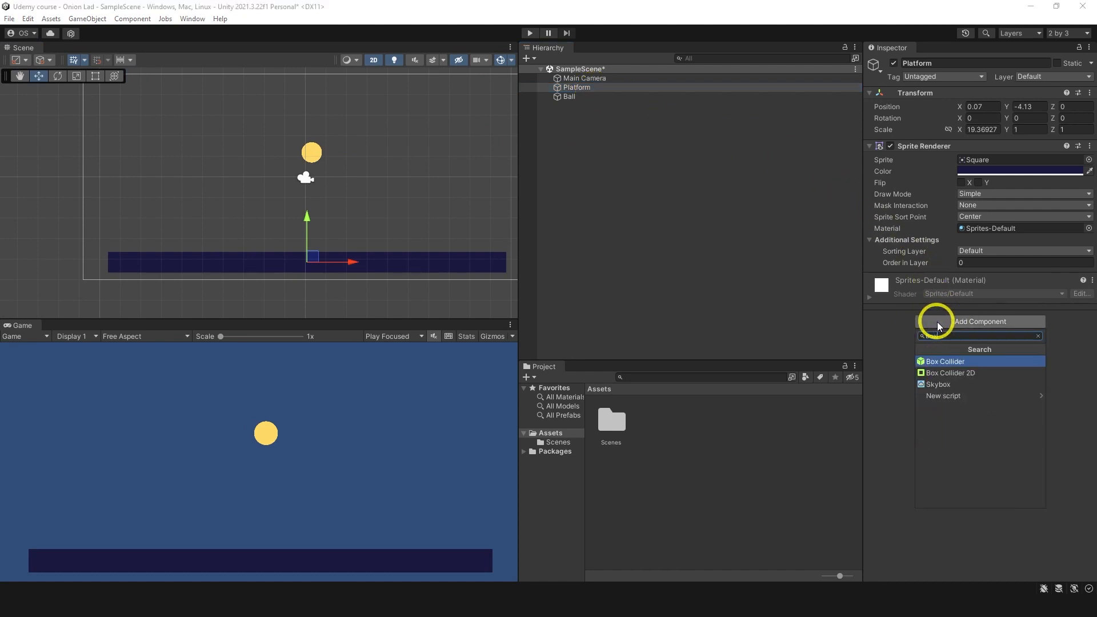
left_click(950, 373)
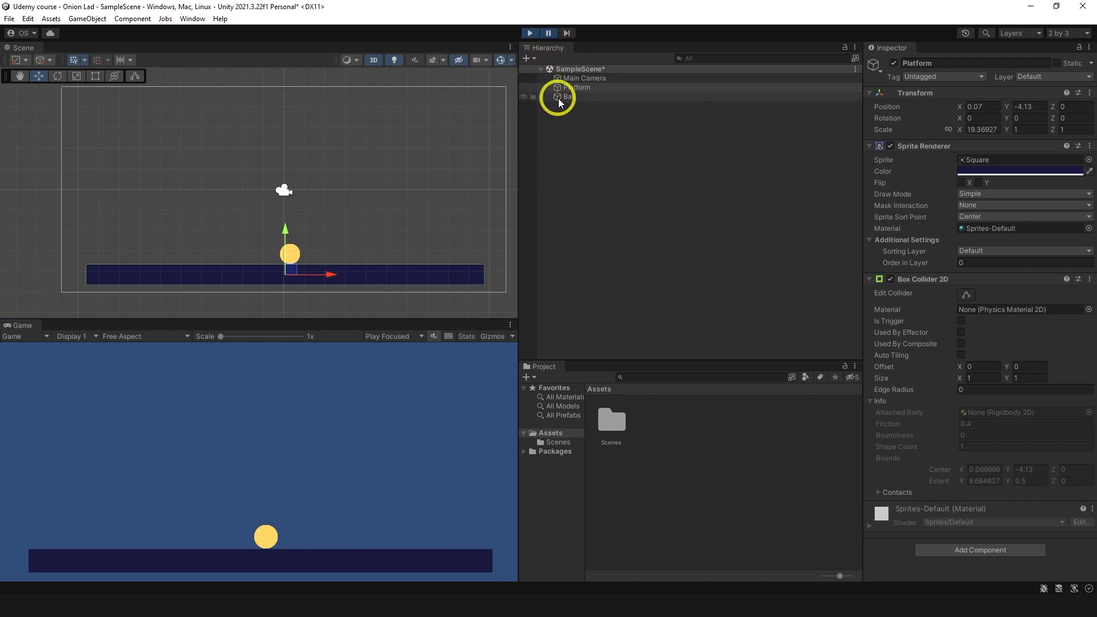
Check the Ball's components, then edit the Platform's box collider outline taller
left_click(568, 96)
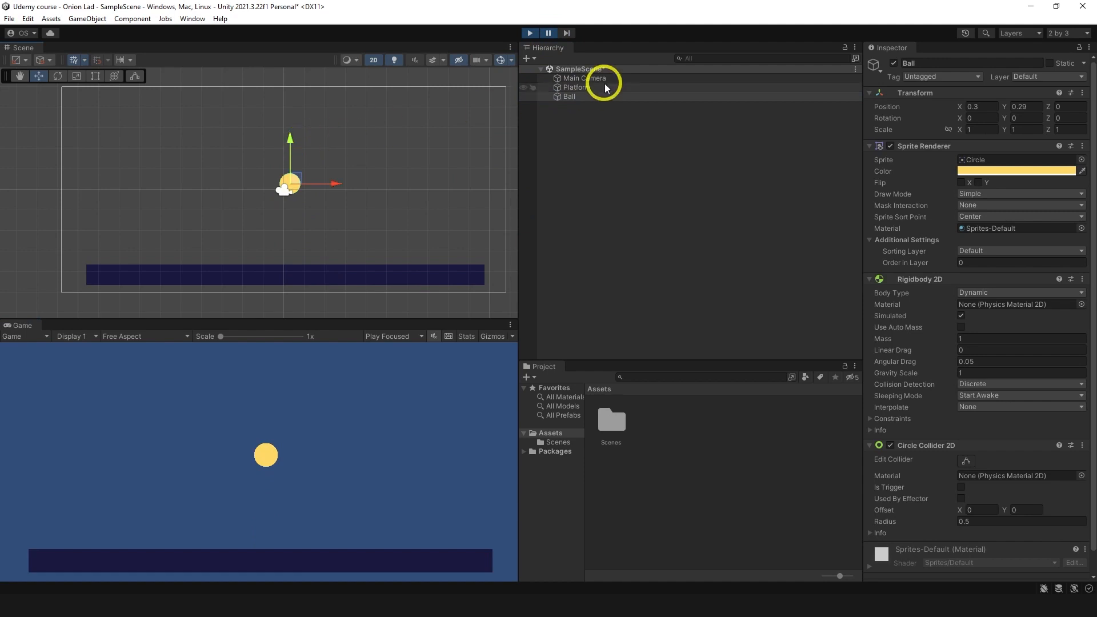
left_click(575, 87)
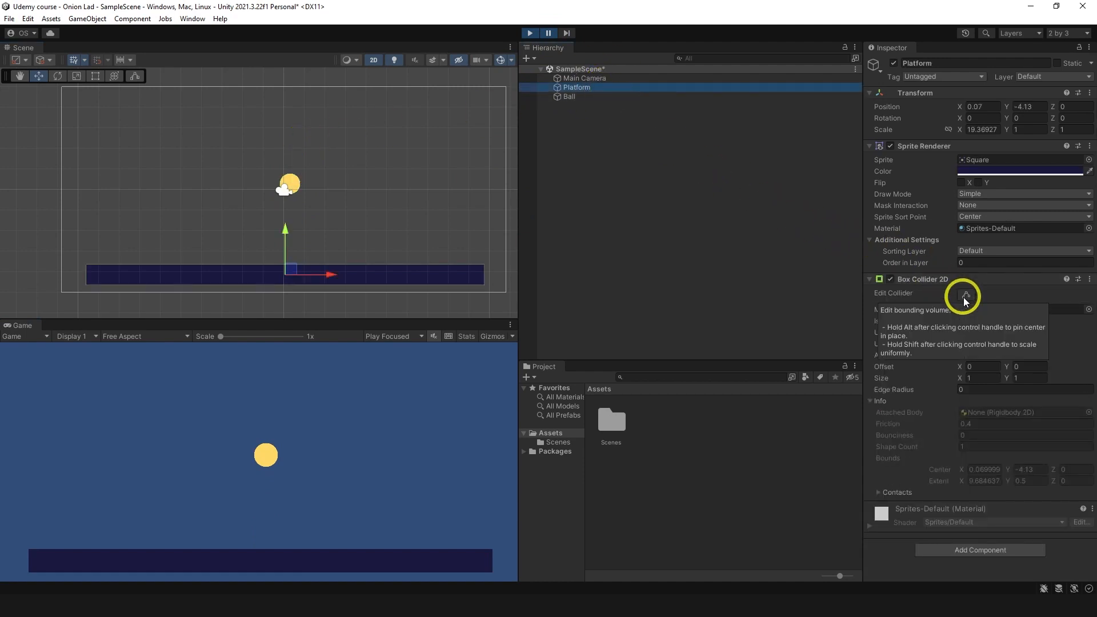
left_click(964, 294)
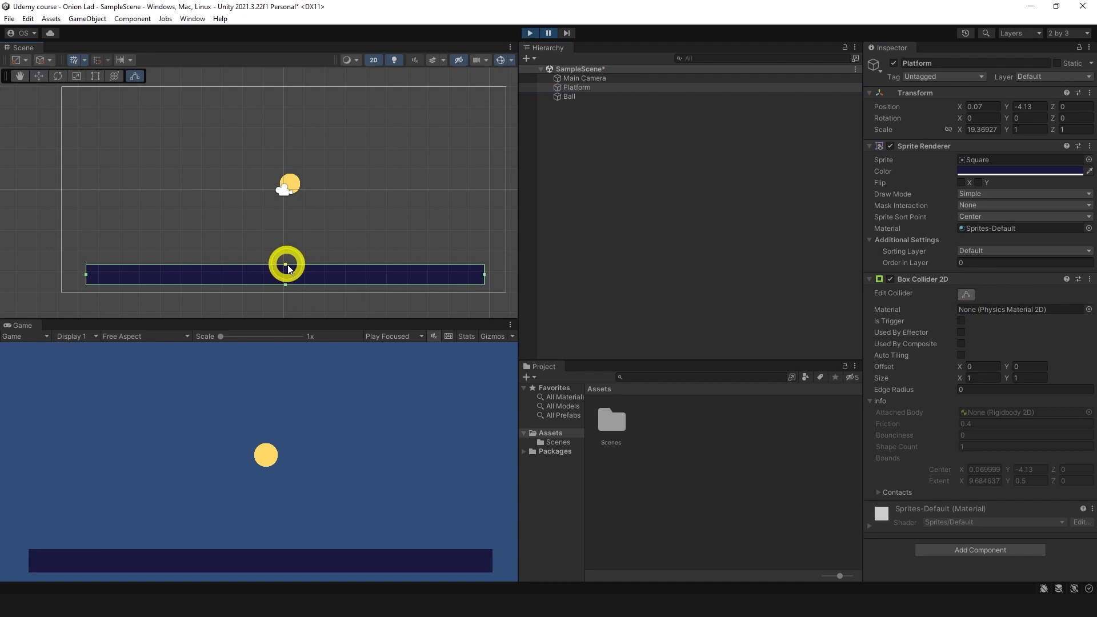
left_click_drag(285, 268, 286, 231)
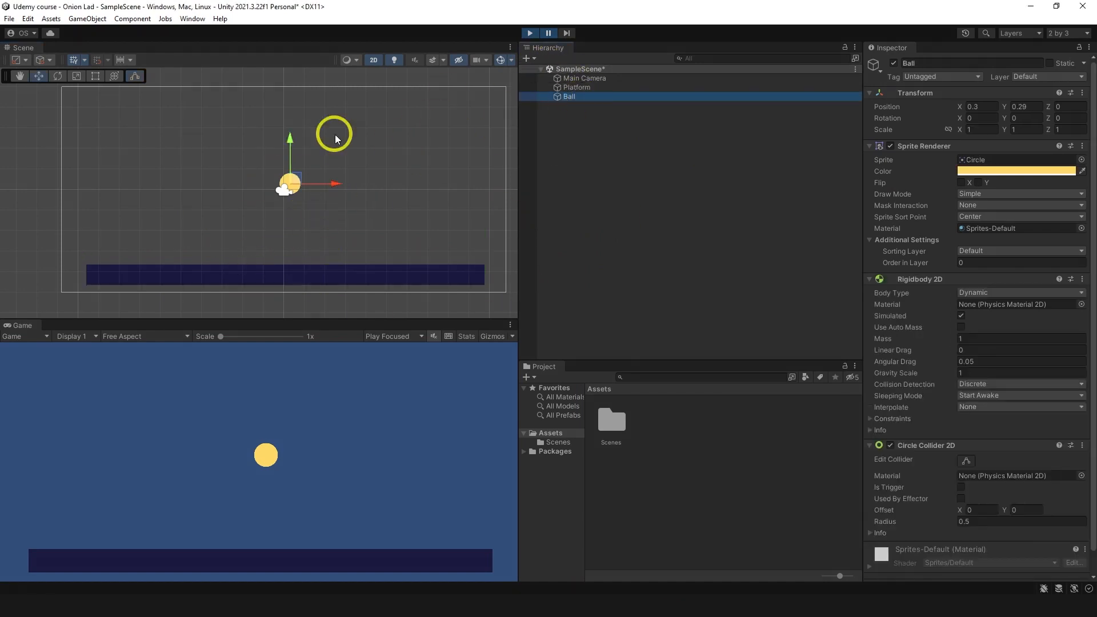
Run the scene and enlarge the Ball's circle collider to about 2.56 and the Platform's box collider while playing
left_click(529, 33)
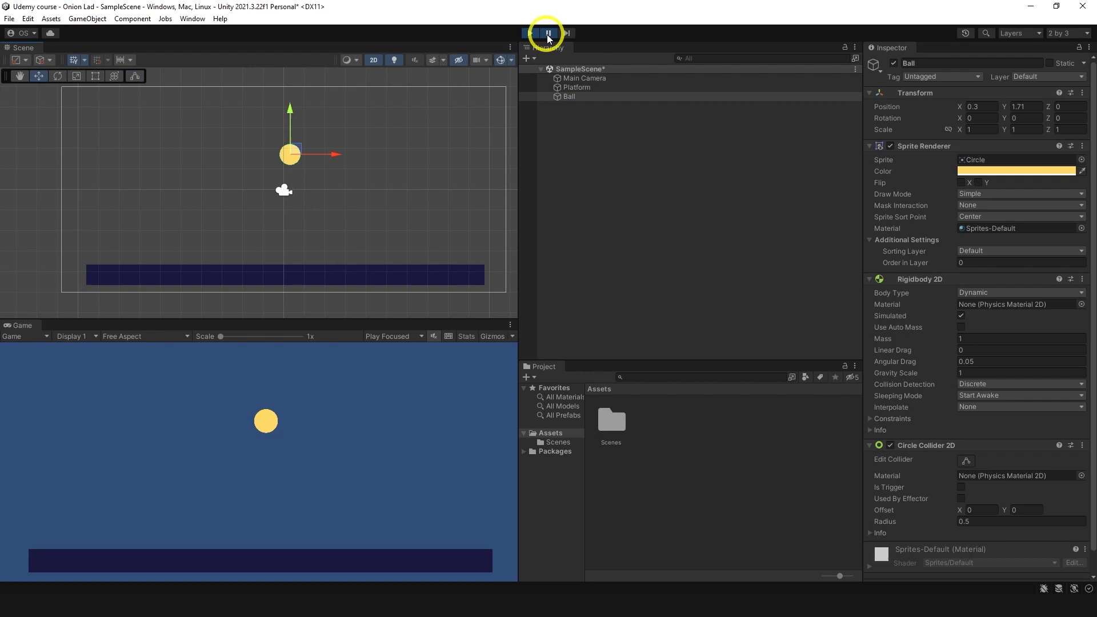
left_click(529, 33)
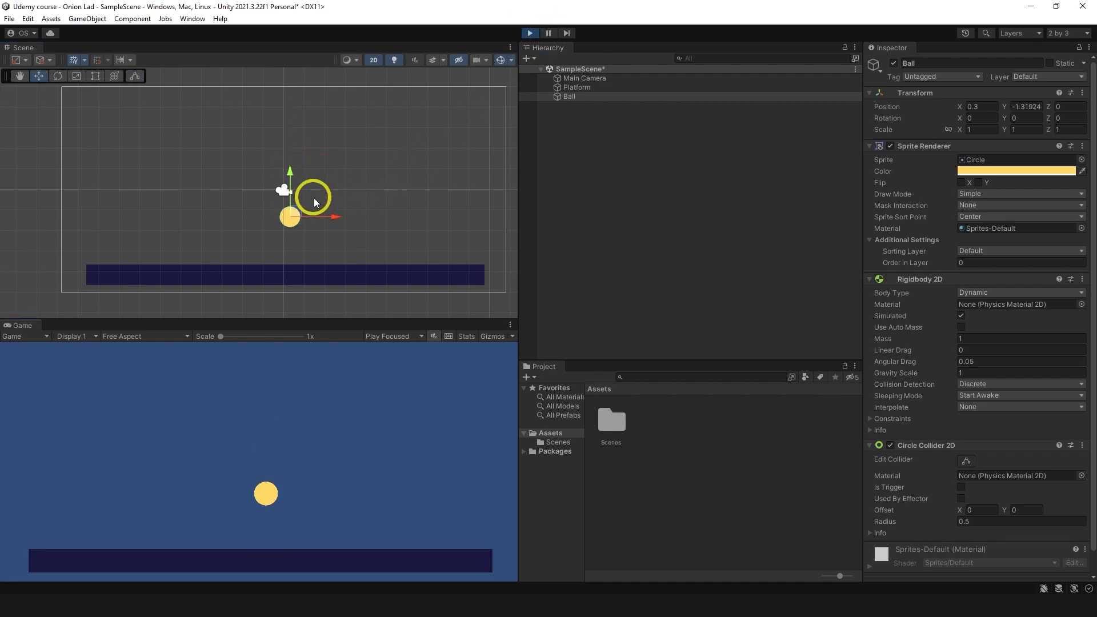
left_click(575, 87)
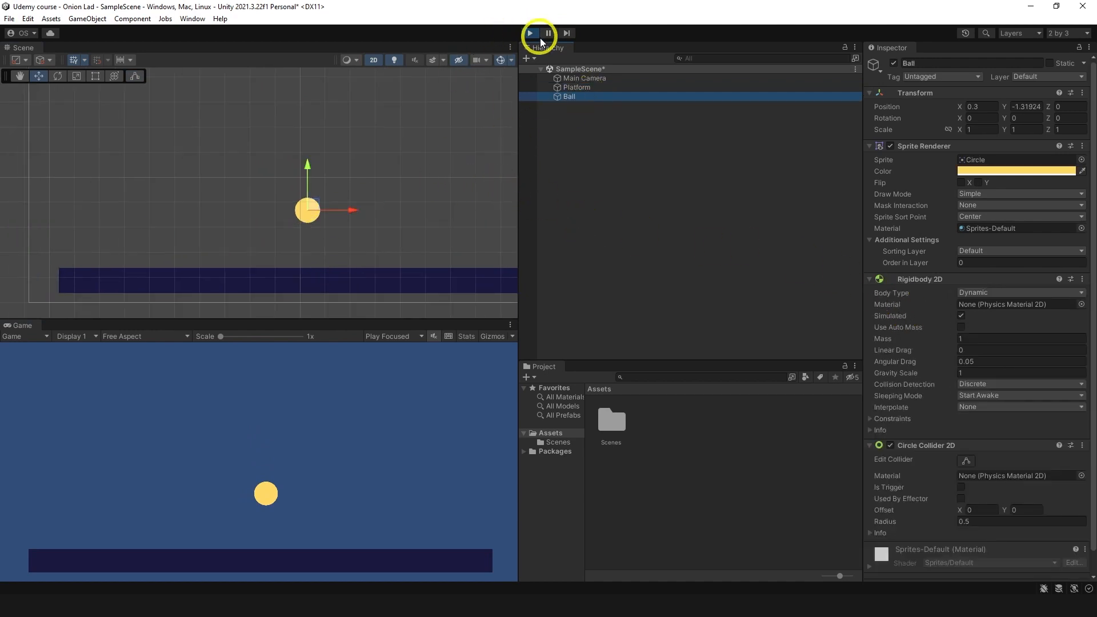
left_click(529, 33)
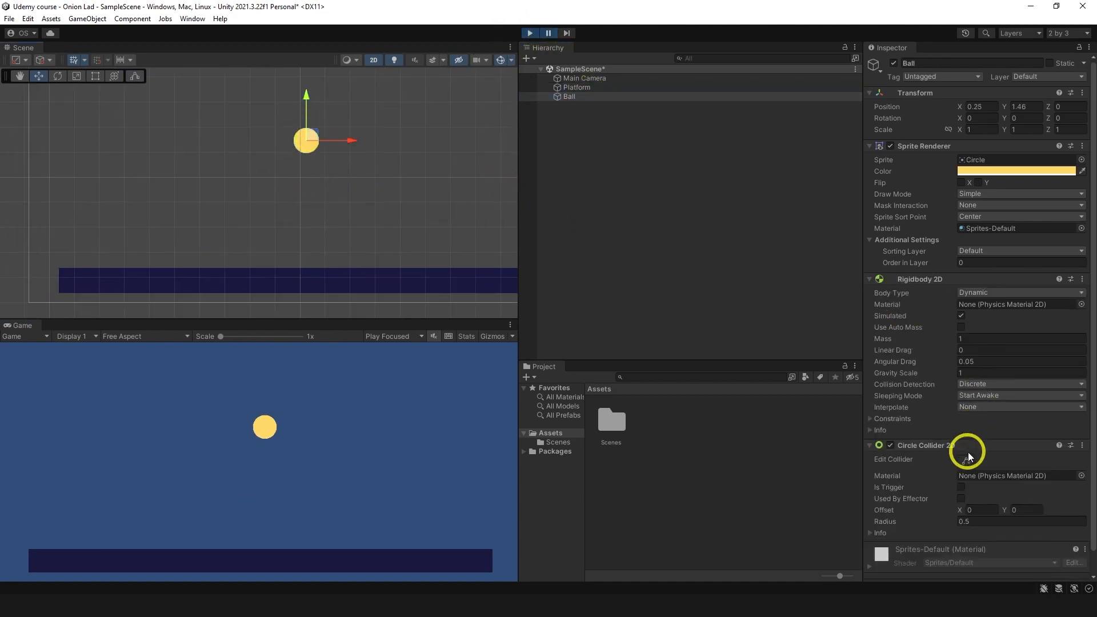
left_click(964, 459)
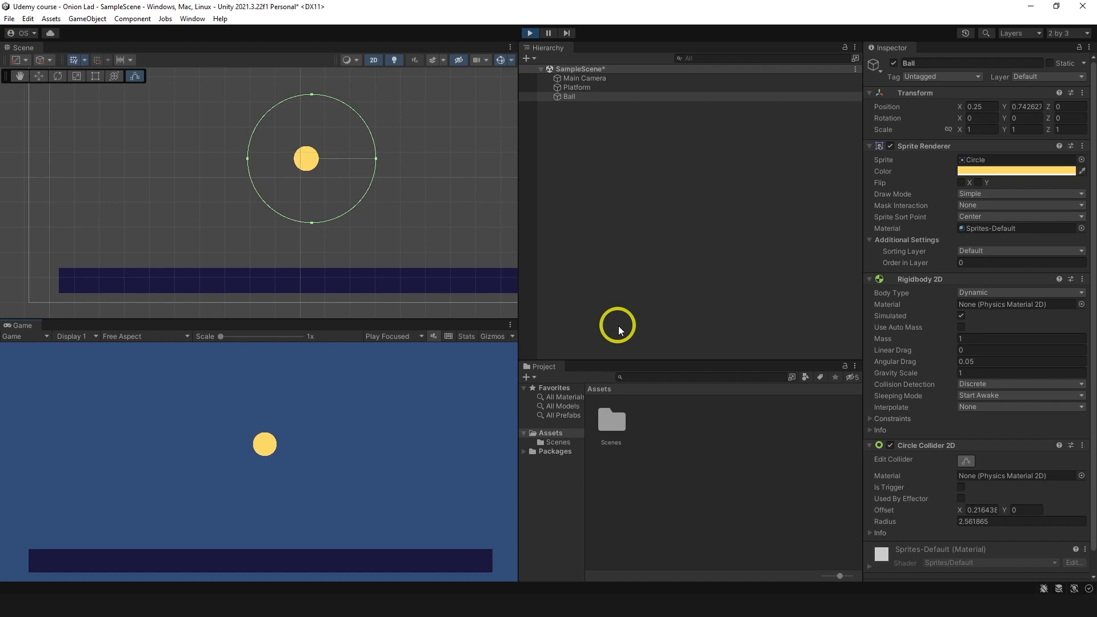
left_click(580, 88)
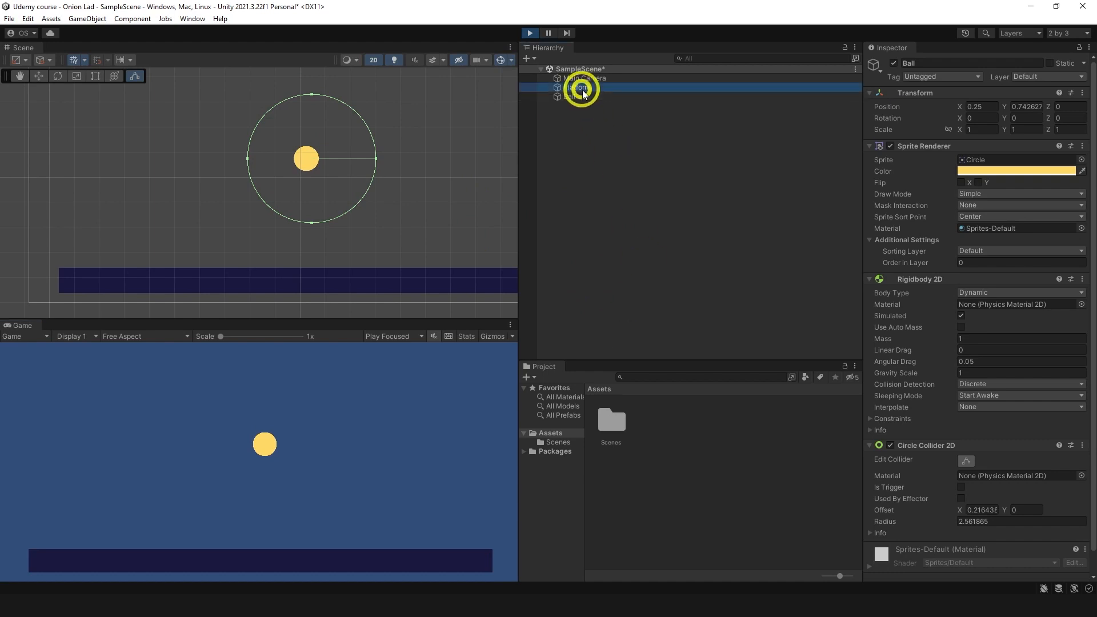
left_click(578, 88)
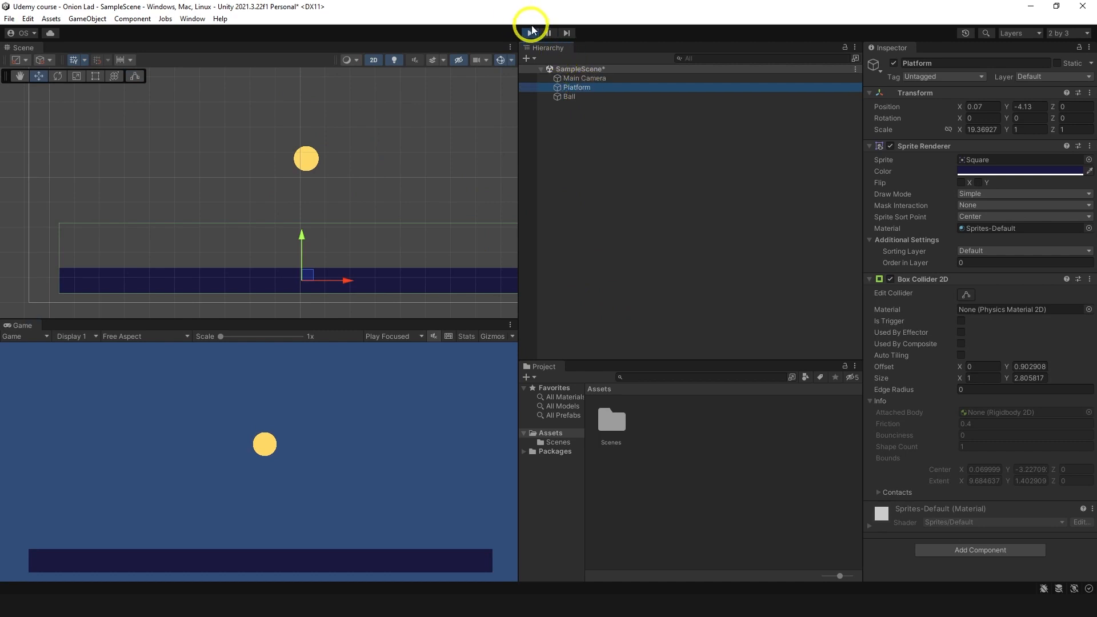
Stop the run and add a Rigidbody 2D to the Platform
left_click(529, 33)
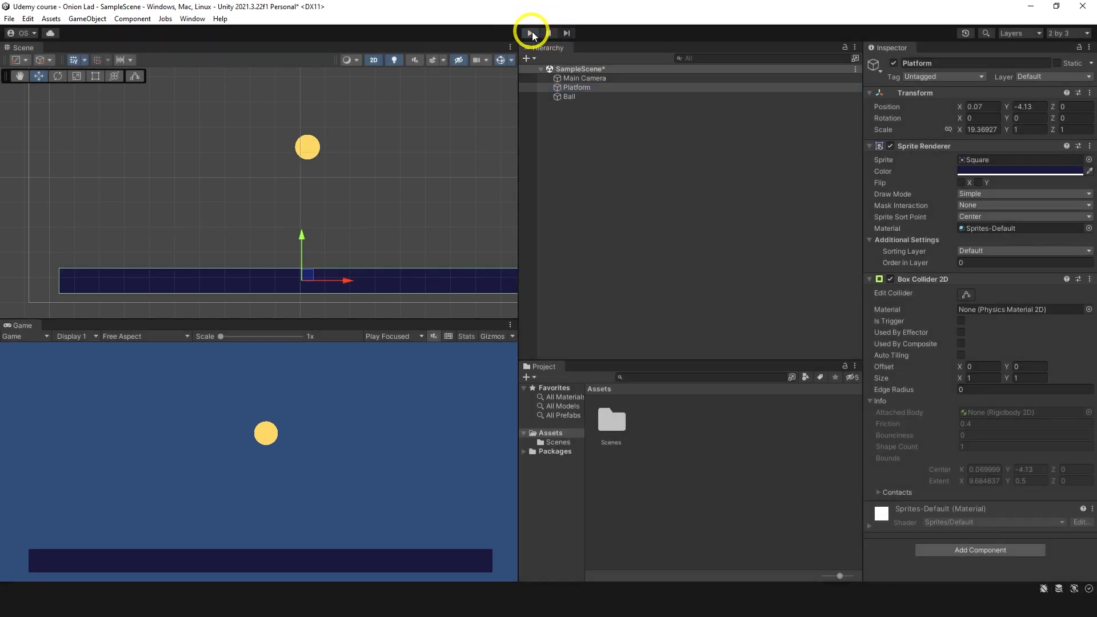
left_click(530, 33)
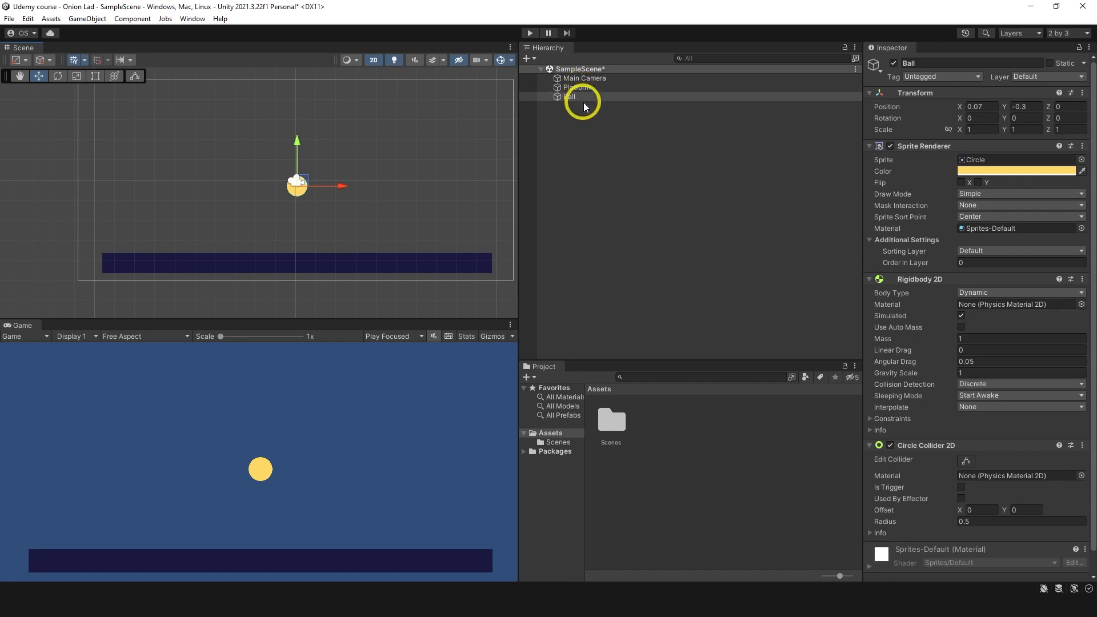
mouse_move(587, 105)
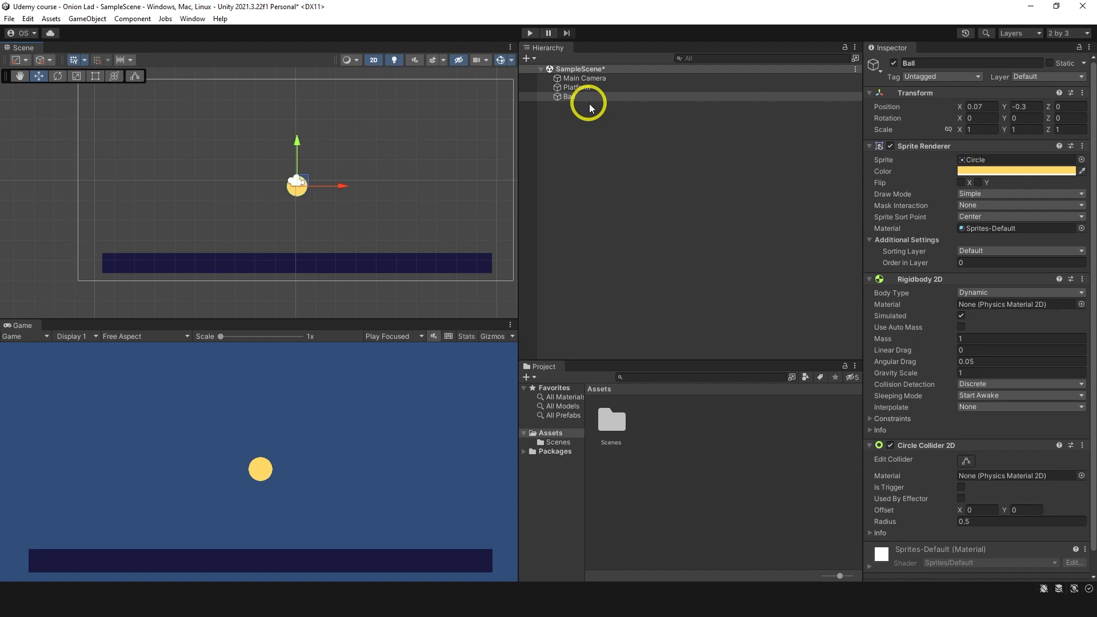
left_click(574, 88)
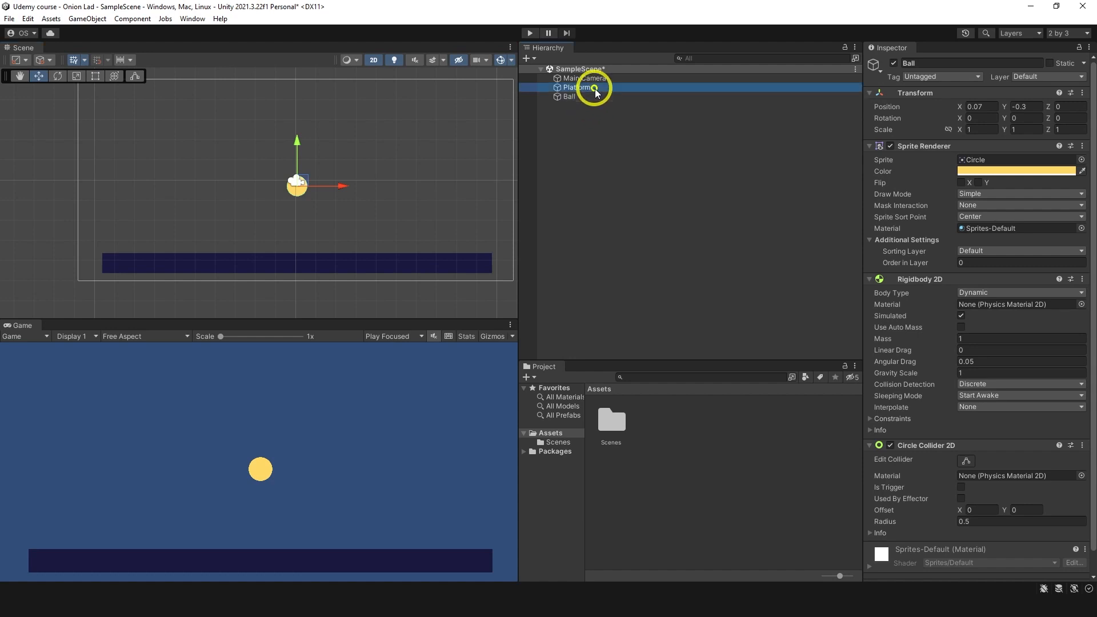
left_click(576, 88)
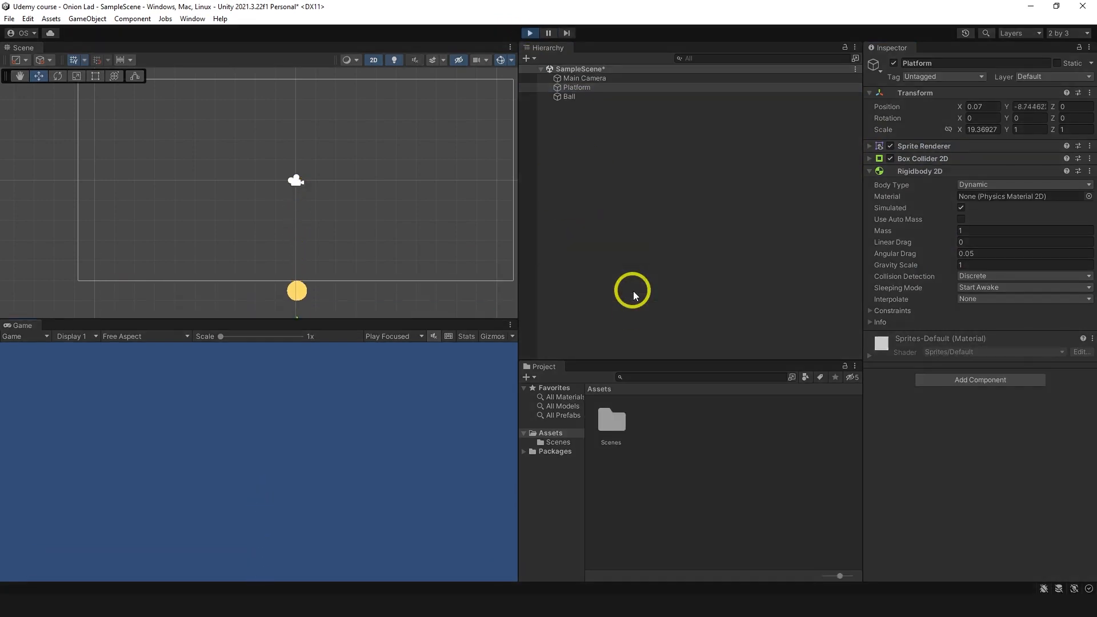
Test-run to see the Platform fall, then set its Gravity Scale to 0
left_click(529, 34)
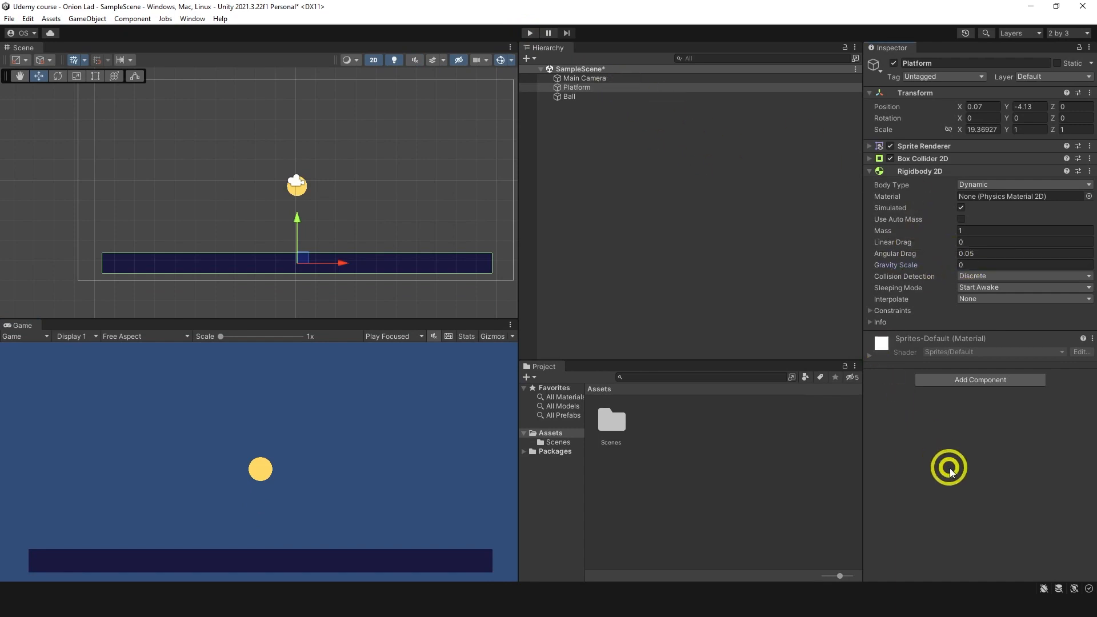
left_click(529, 33)
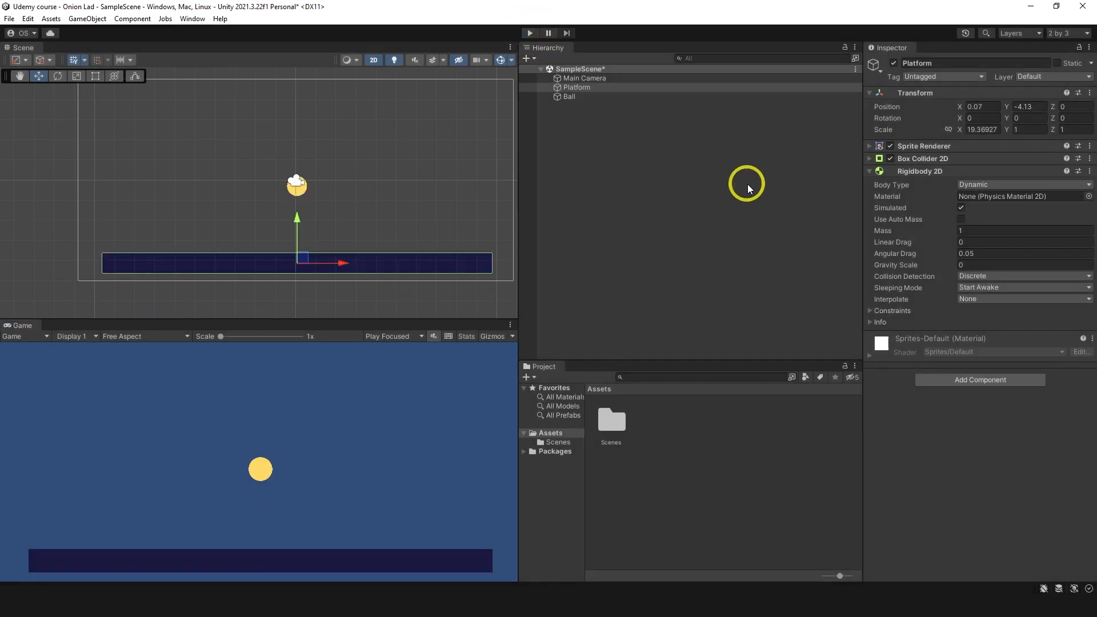
left_click(870, 310)
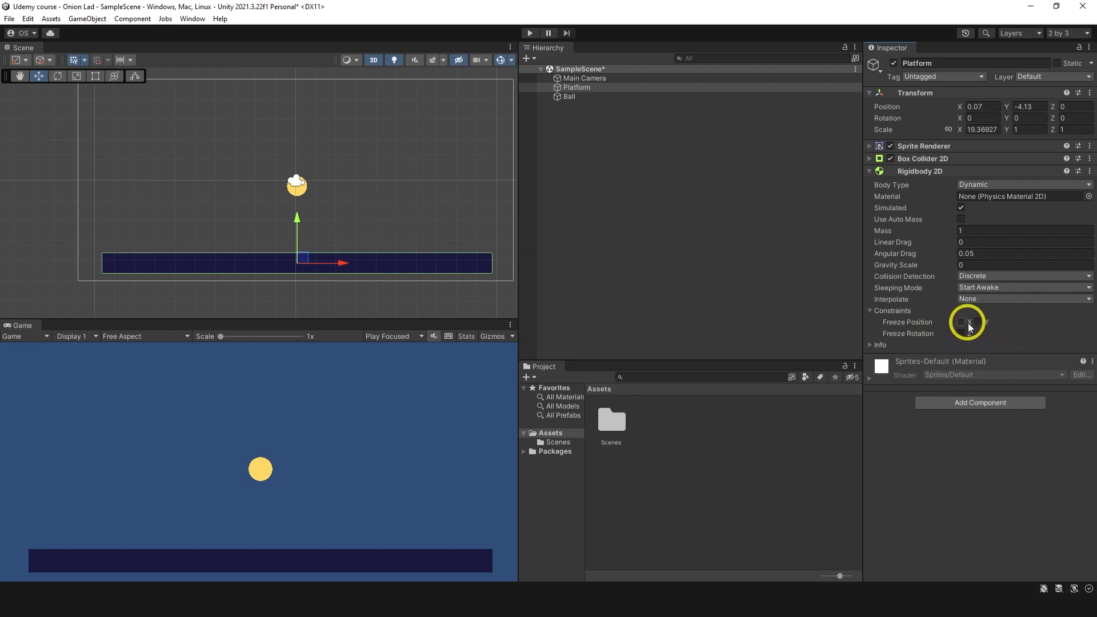
Tick Freeze Position X and Y in the Platform's Rigidbody 2D constraints
left_click(978, 322)
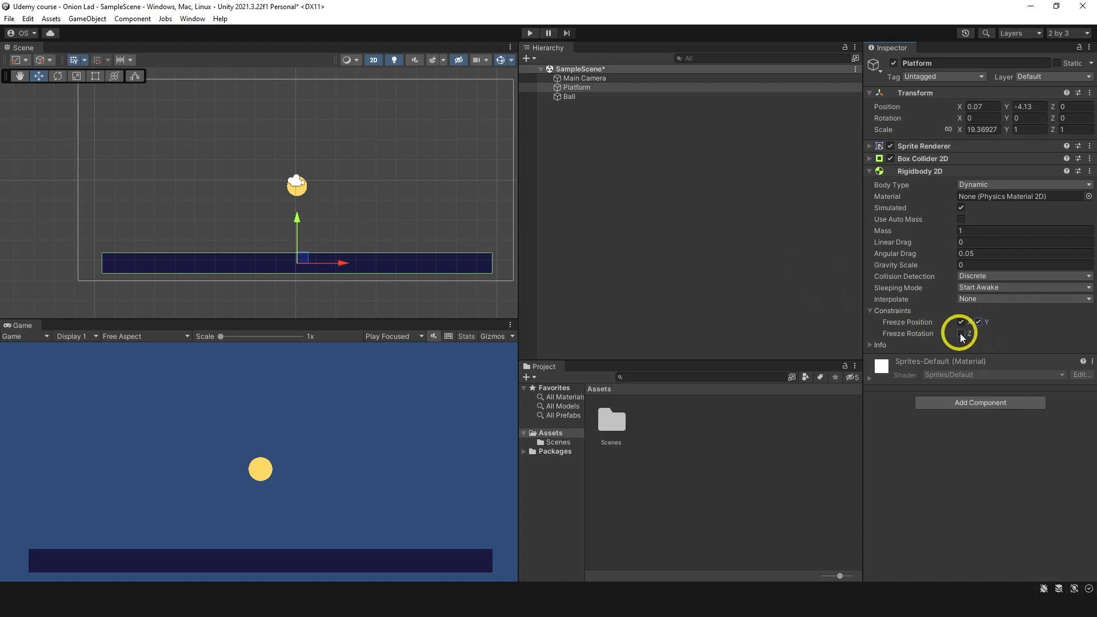
left_click(968, 332)
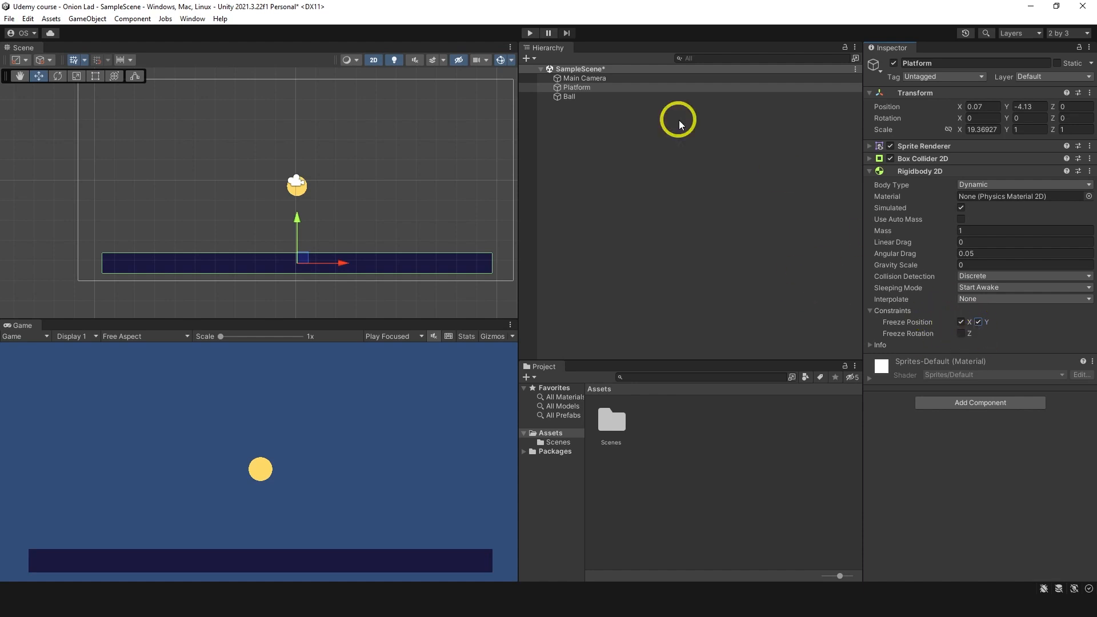
left_click(567, 96)
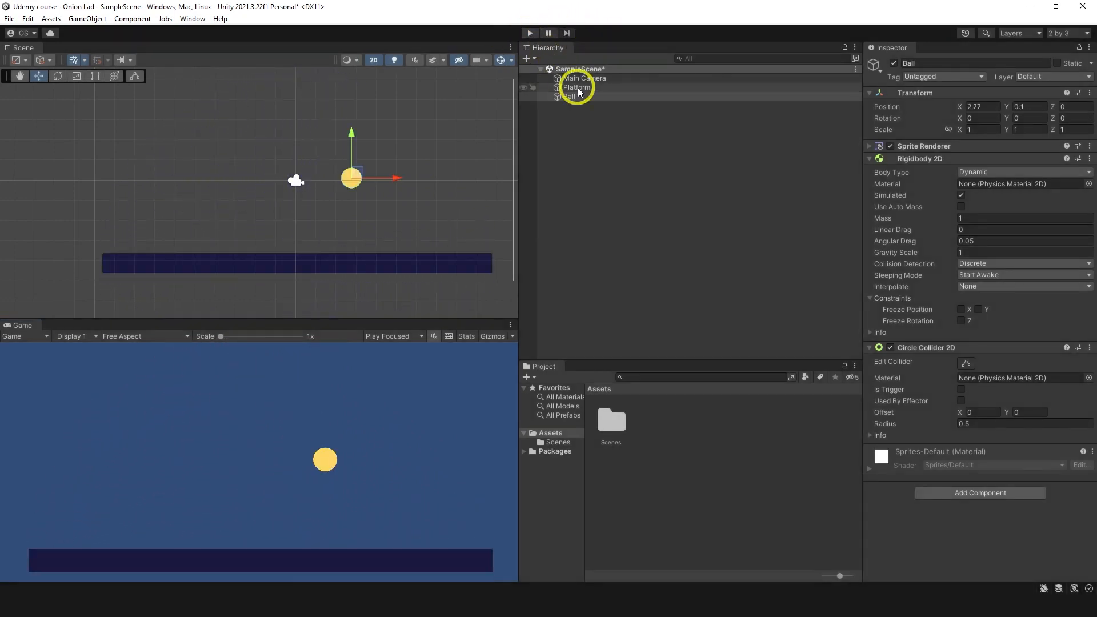
Clear the Platform's freeze constraints and try the Kinematic body type with a test run
left_click(575, 87)
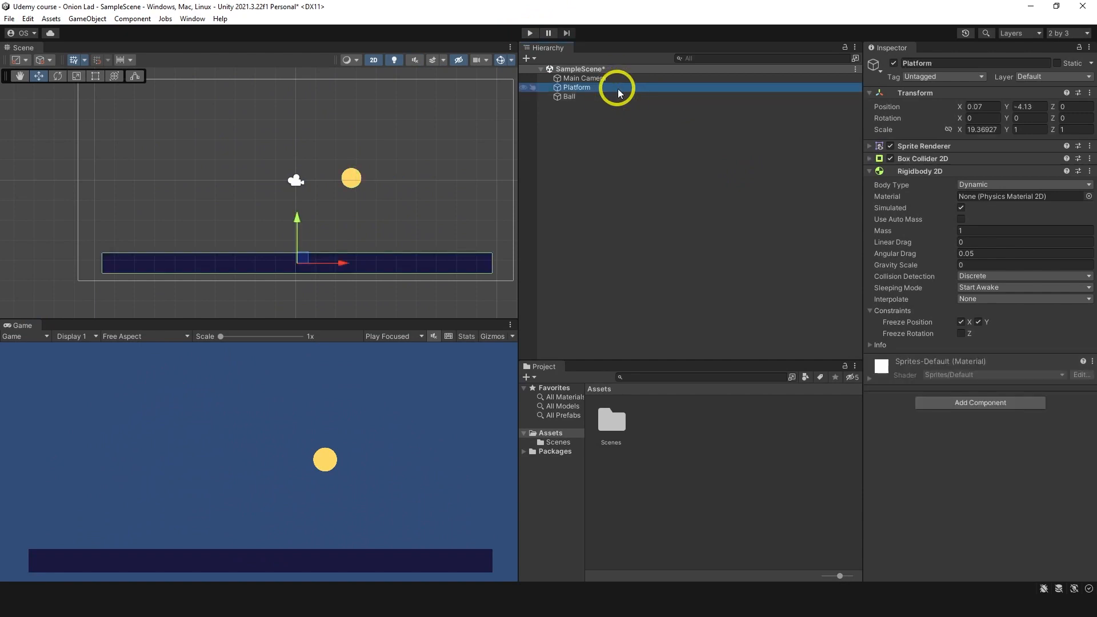
left_click(961, 322)
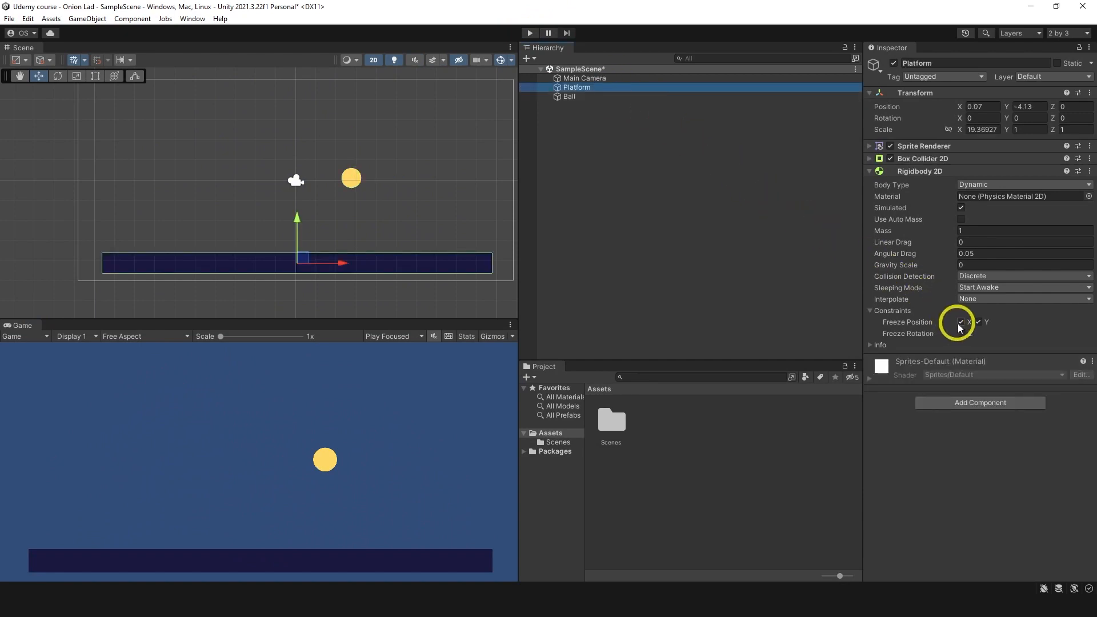
left_click(960, 322)
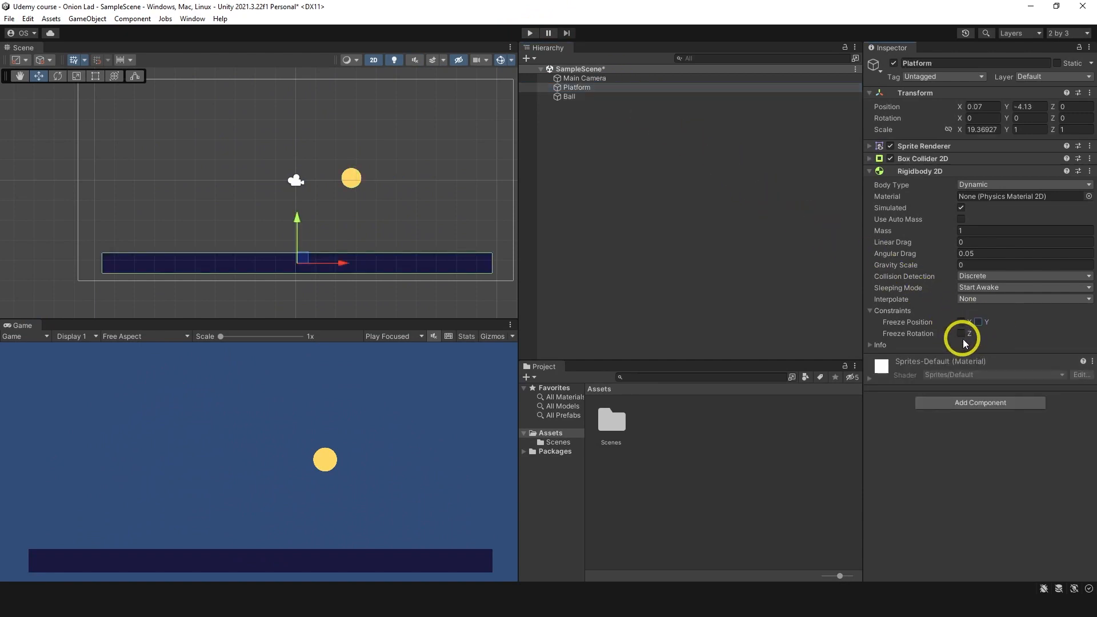
left_click(1023, 185)
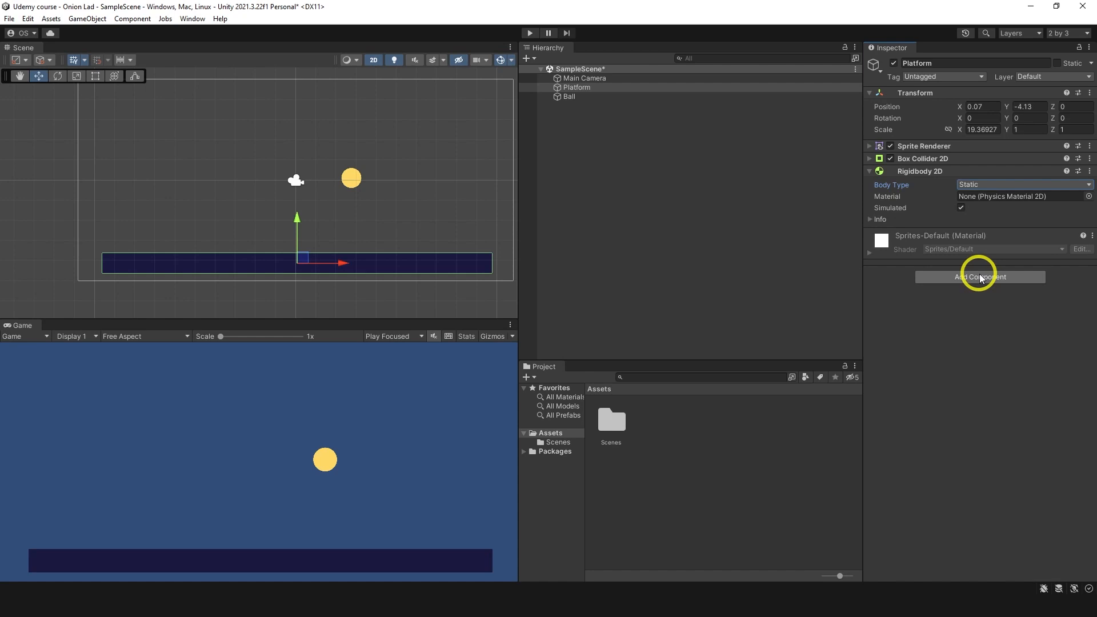
key("ctrl+p")
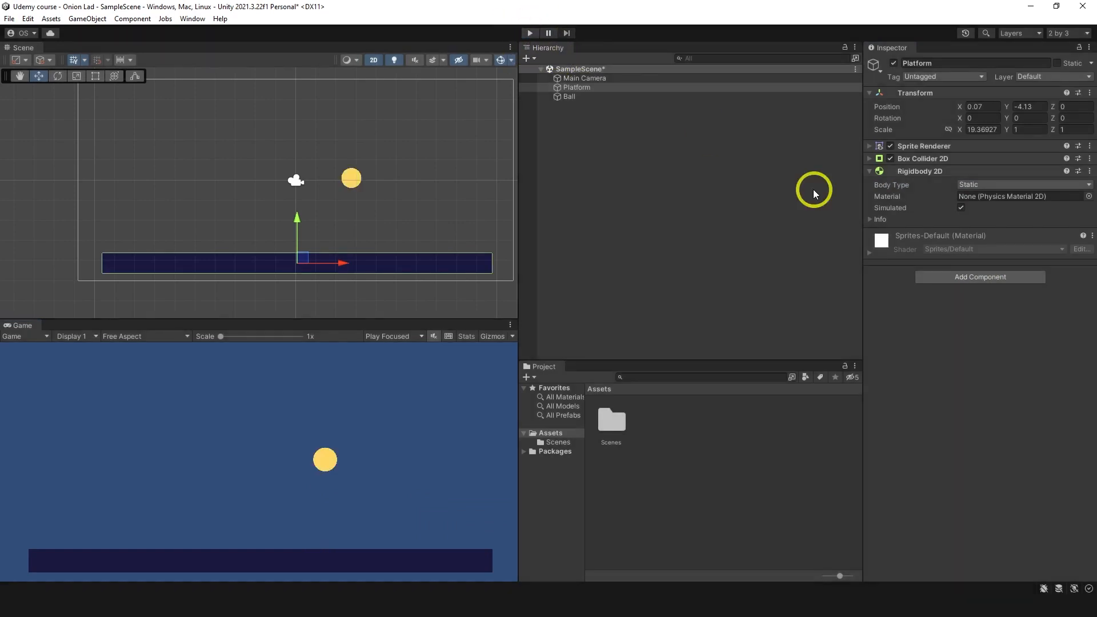
left_click(1021, 183)
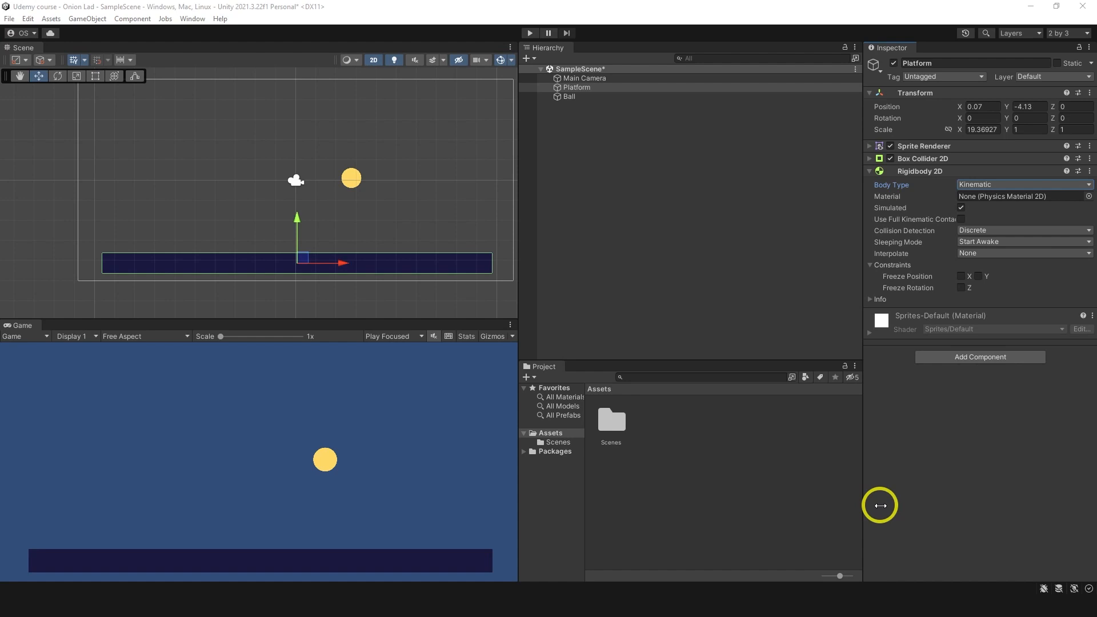
Switch the Platform's Rigidbody 2D body type through Dynamic to Static
left_click(1021, 186)
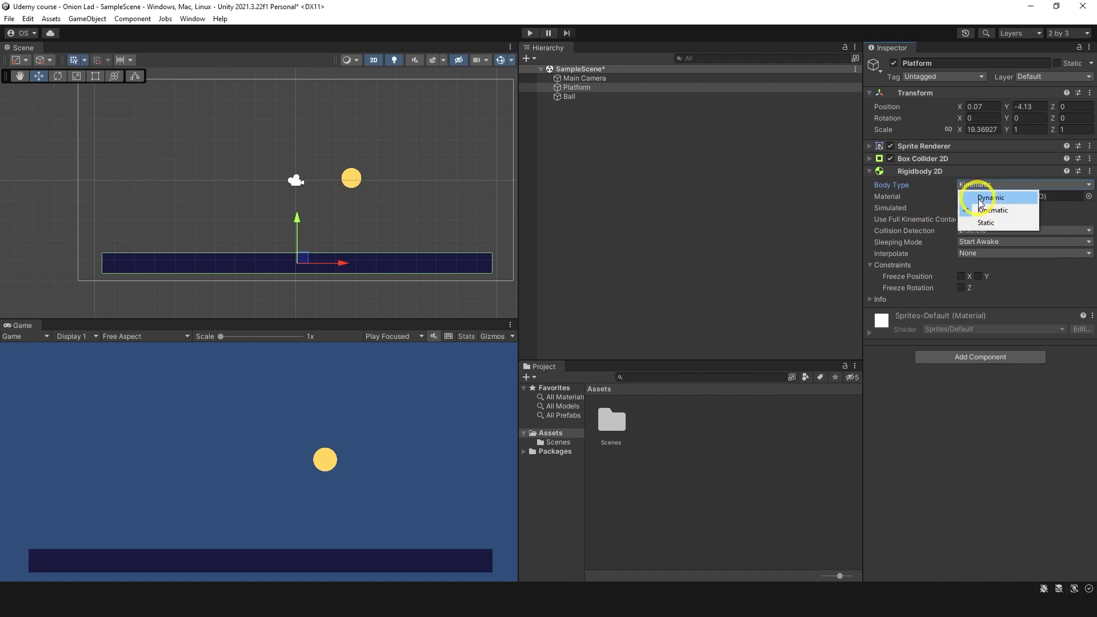
left_click(989, 198)
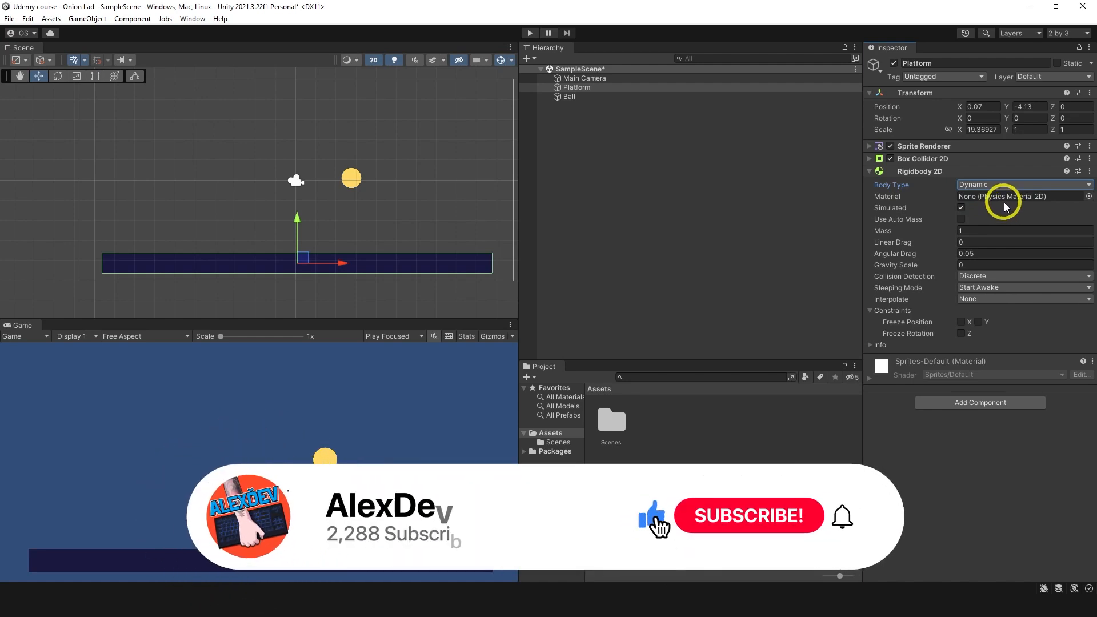
left_click(1021, 185)
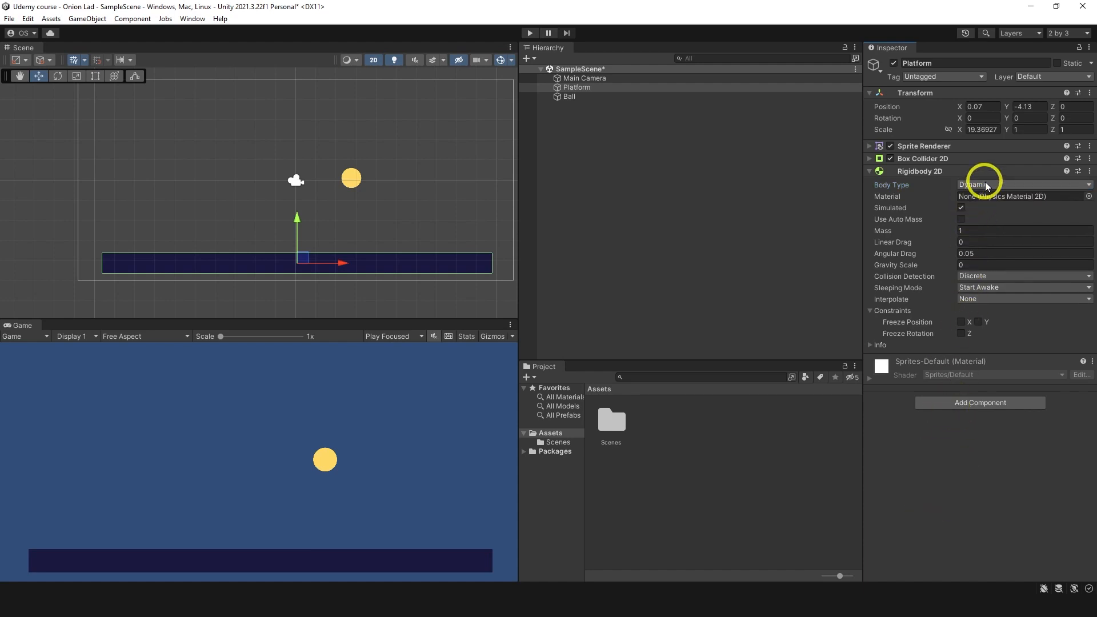
left_click(1021, 185)
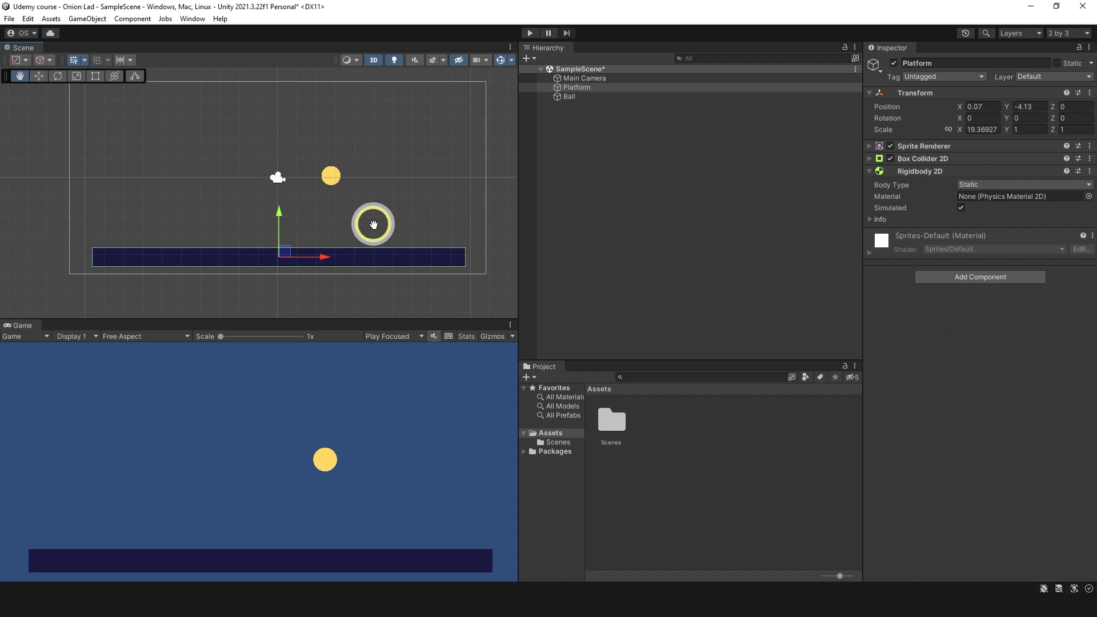
Shorten the floor to about half length and duplicate it into a tilted ramp beneath the ball
left_click_drag(372, 224, 260, 264)
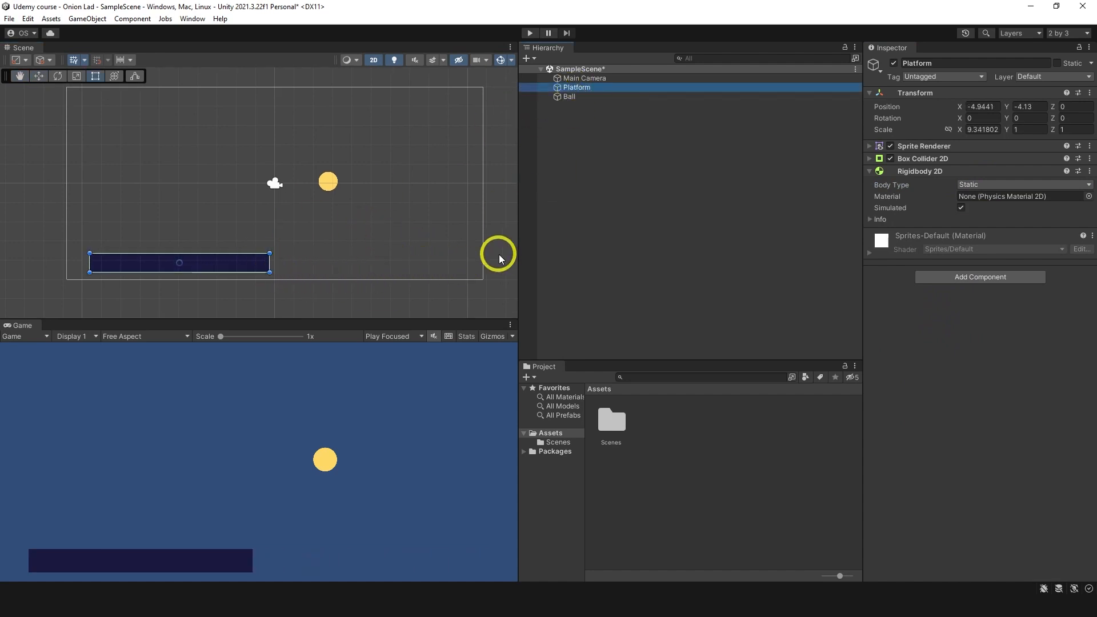
key("ctrl+d")
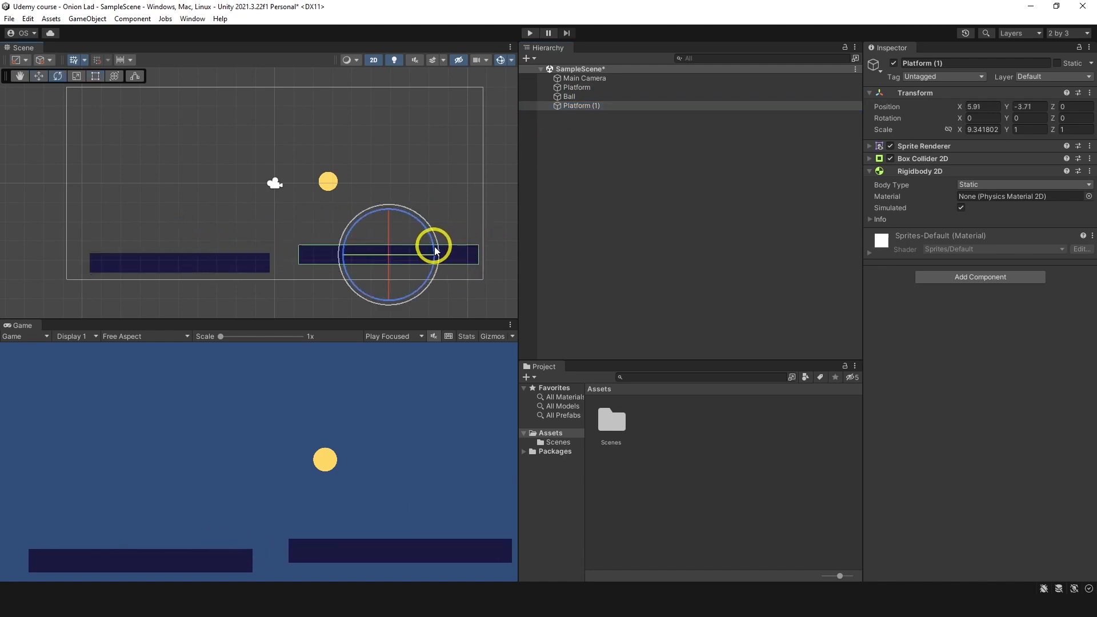
left_click_drag(434, 244, 370, 213)
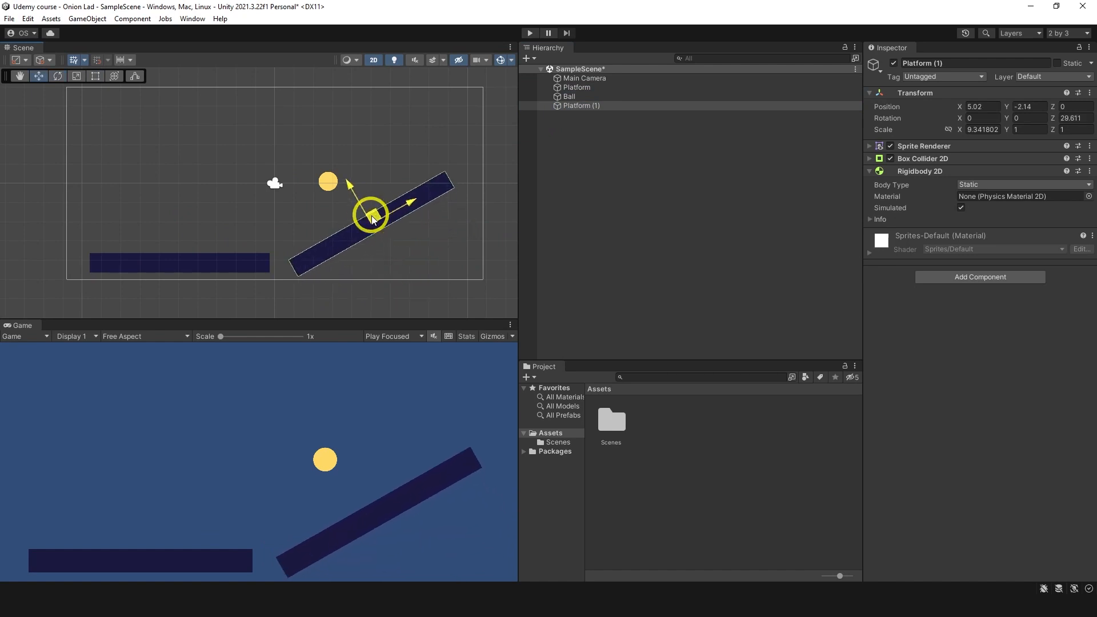
left_click_drag(372, 216, 365, 203)
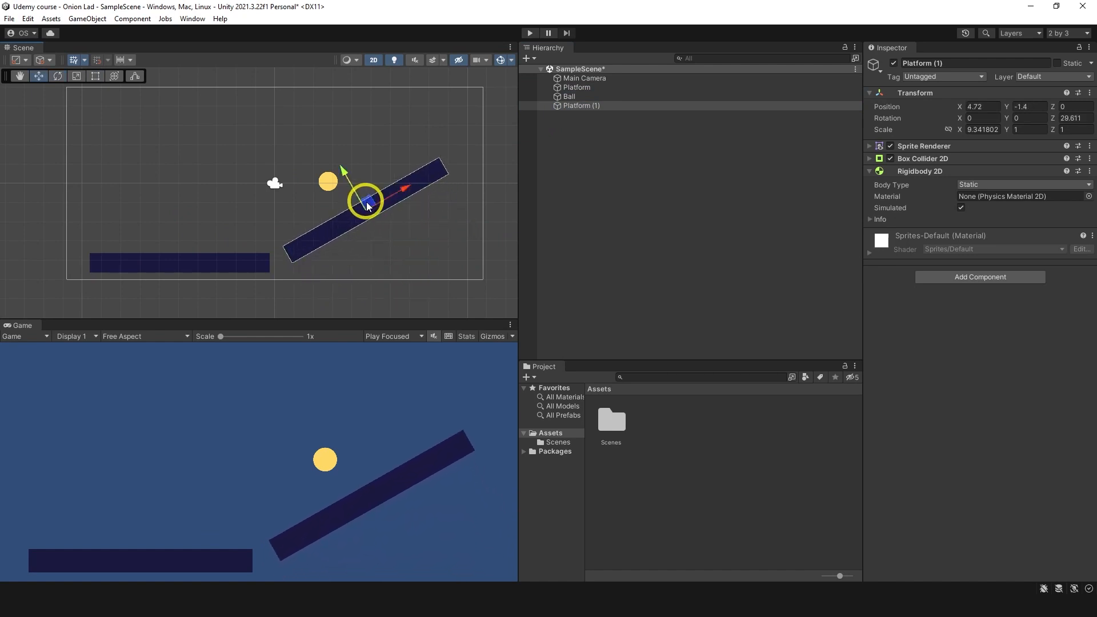
Duplicate again, rotate it upright 90° and place it as a short wall at the floor's left end
key("ctrl+d")
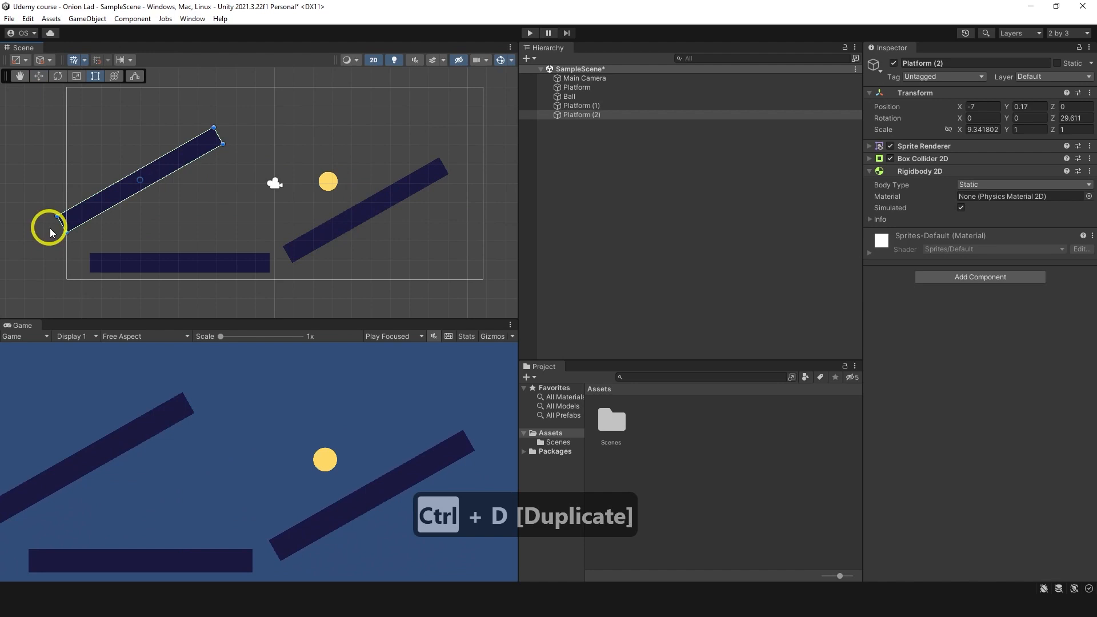
left_click(57, 76)
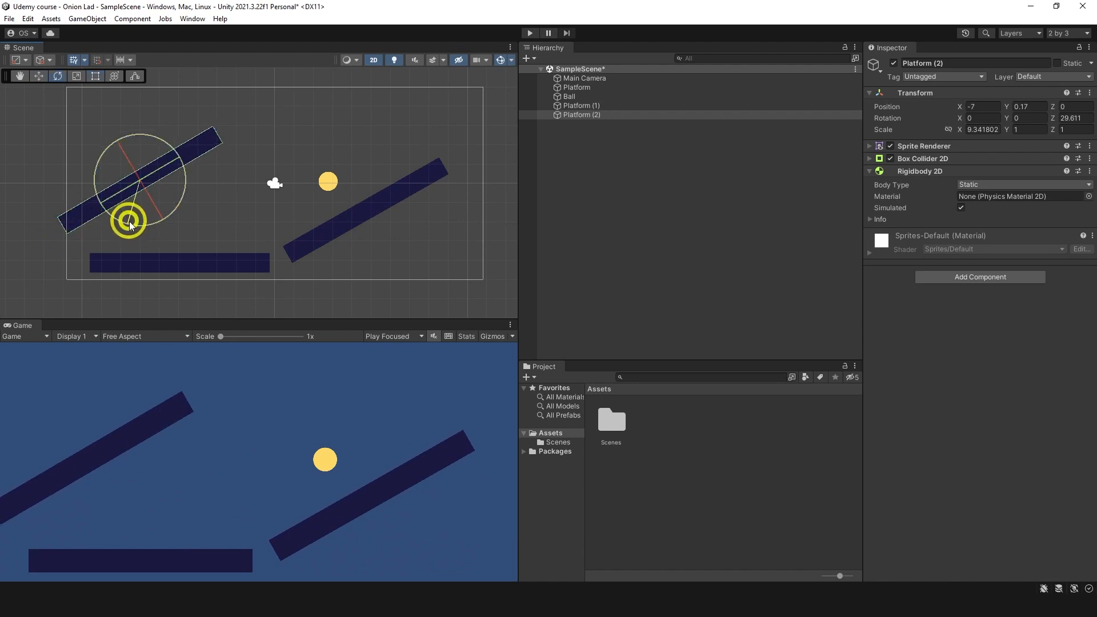
left_click_drag(128, 222, 139, 178)
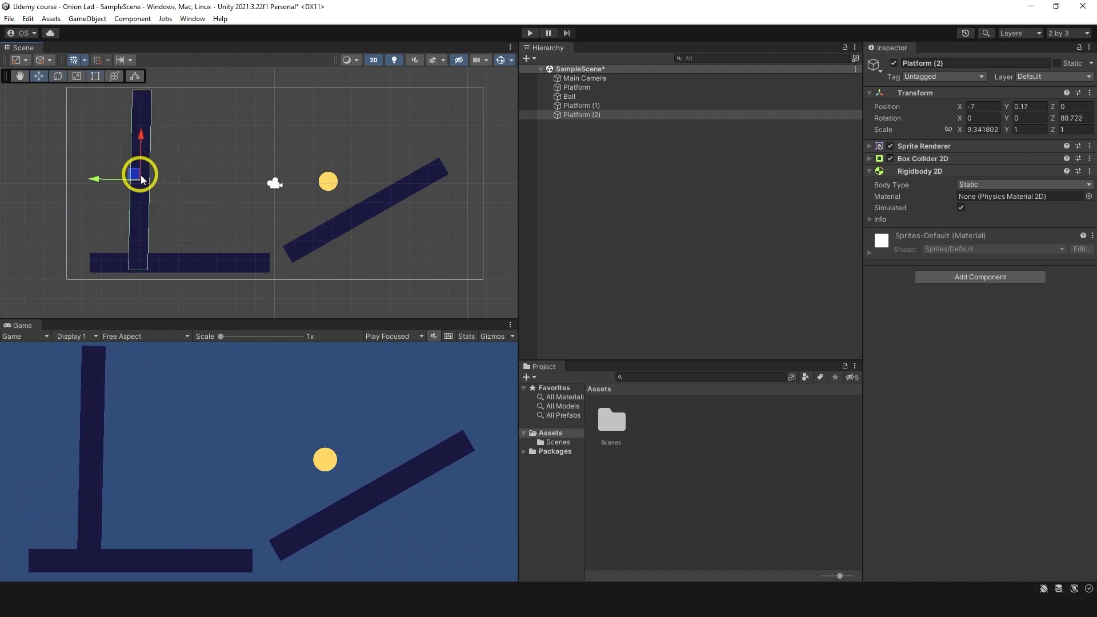
left_click_drag(133, 173, 91, 296)
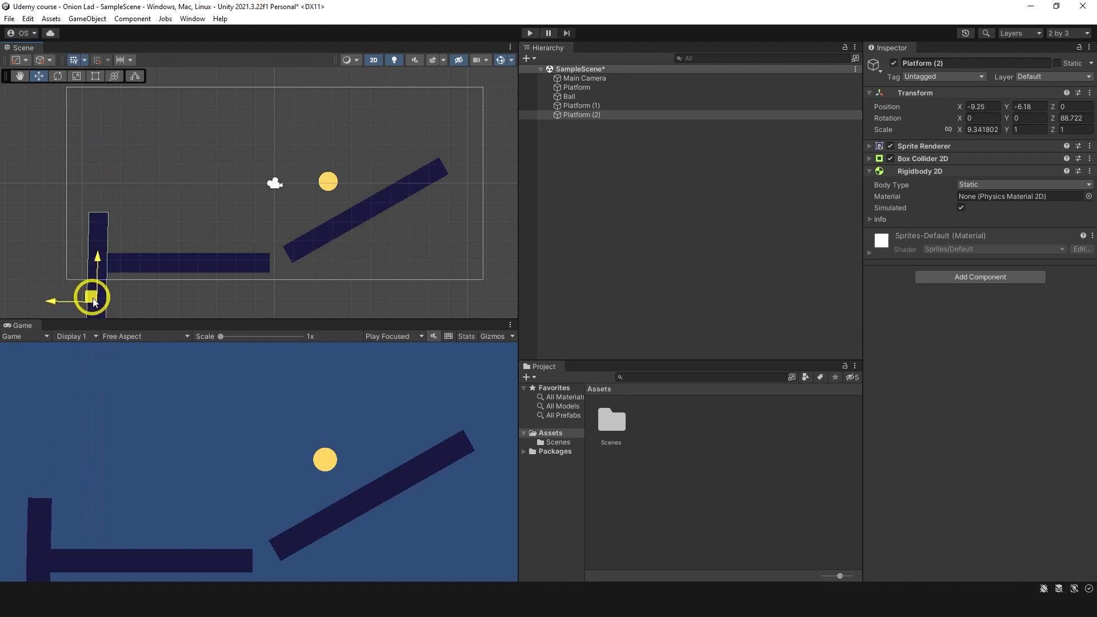
left_click_drag(91, 296, 115, 203)
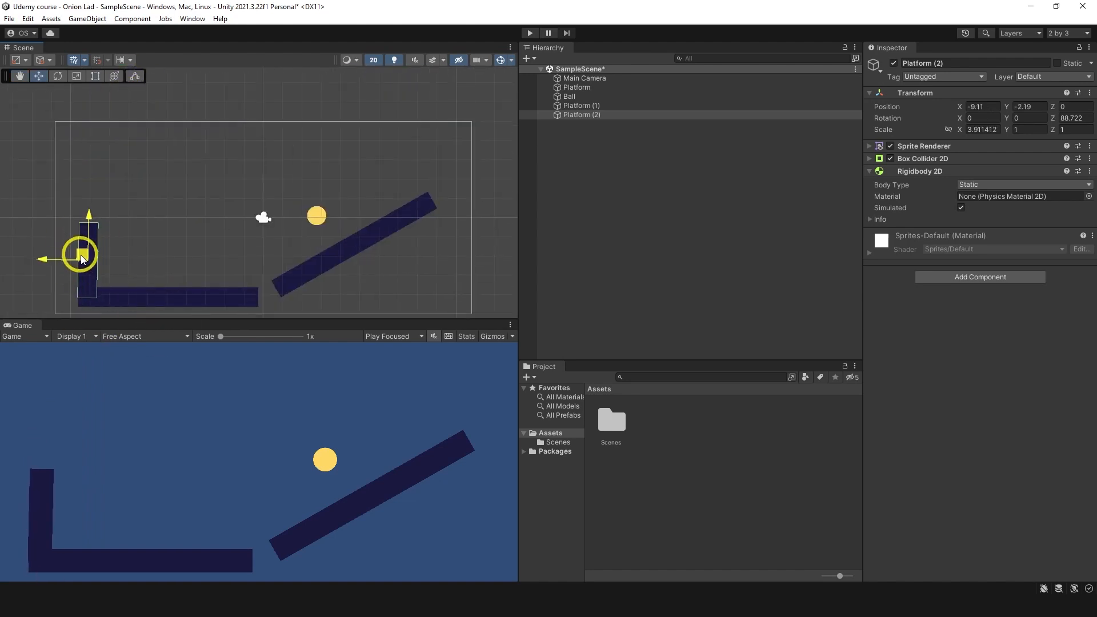
left_click(569, 96)
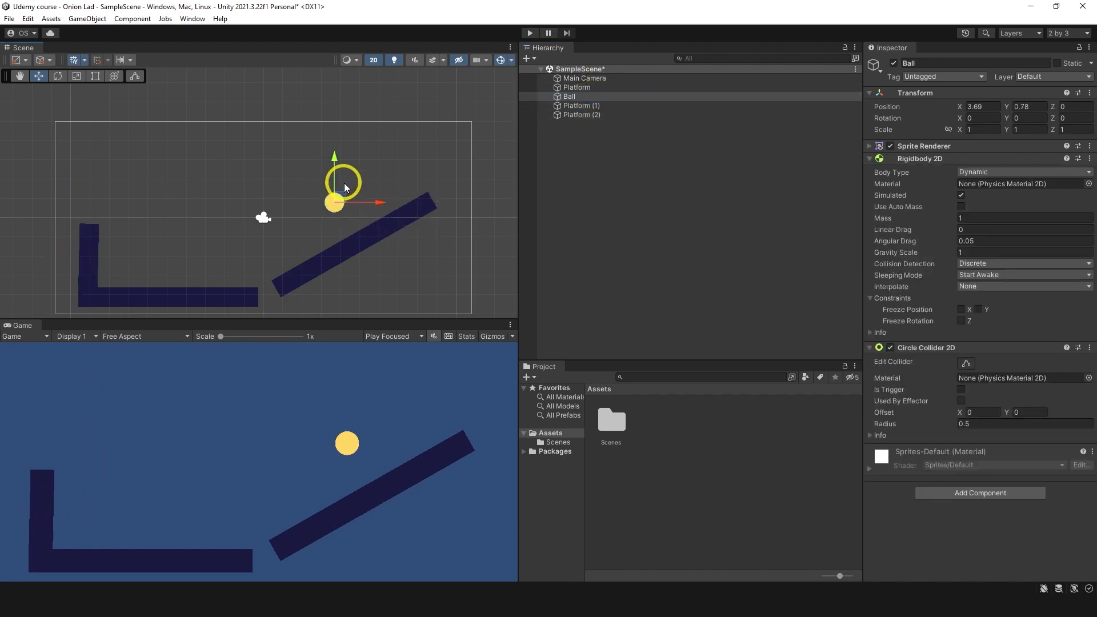
left_click(529, 33)
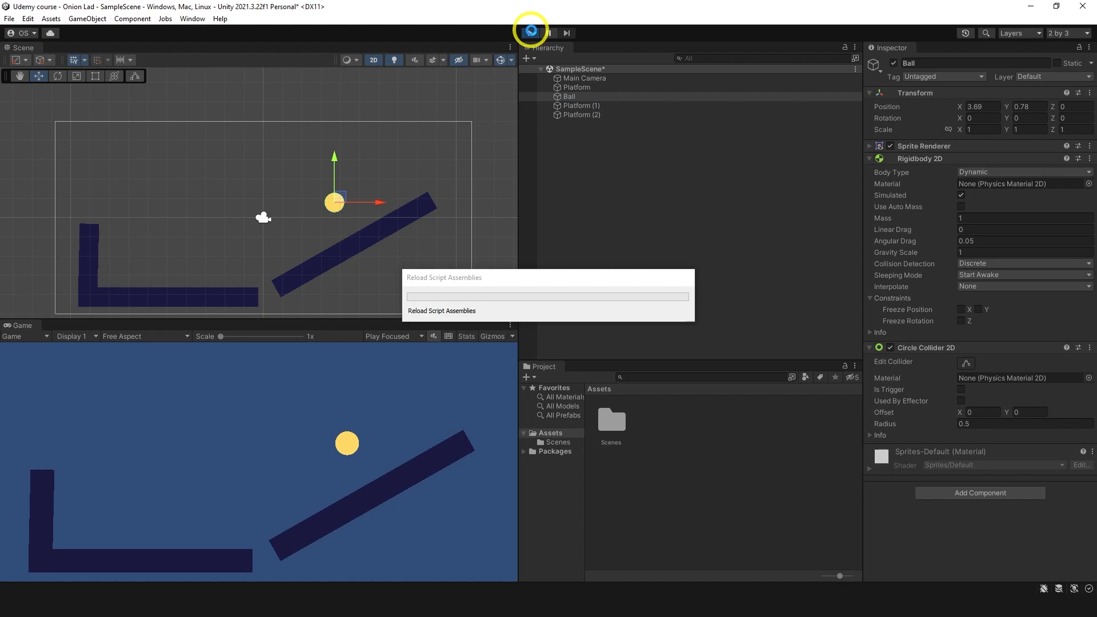
left_click(528, 32)
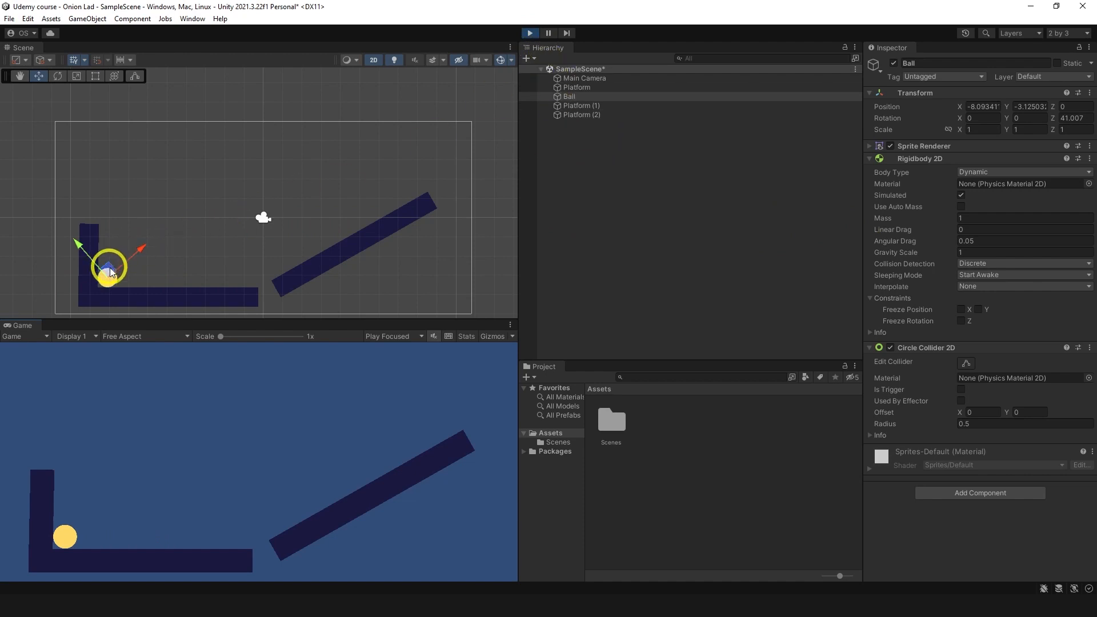
left_click_drag(109, 270, 188, 279)
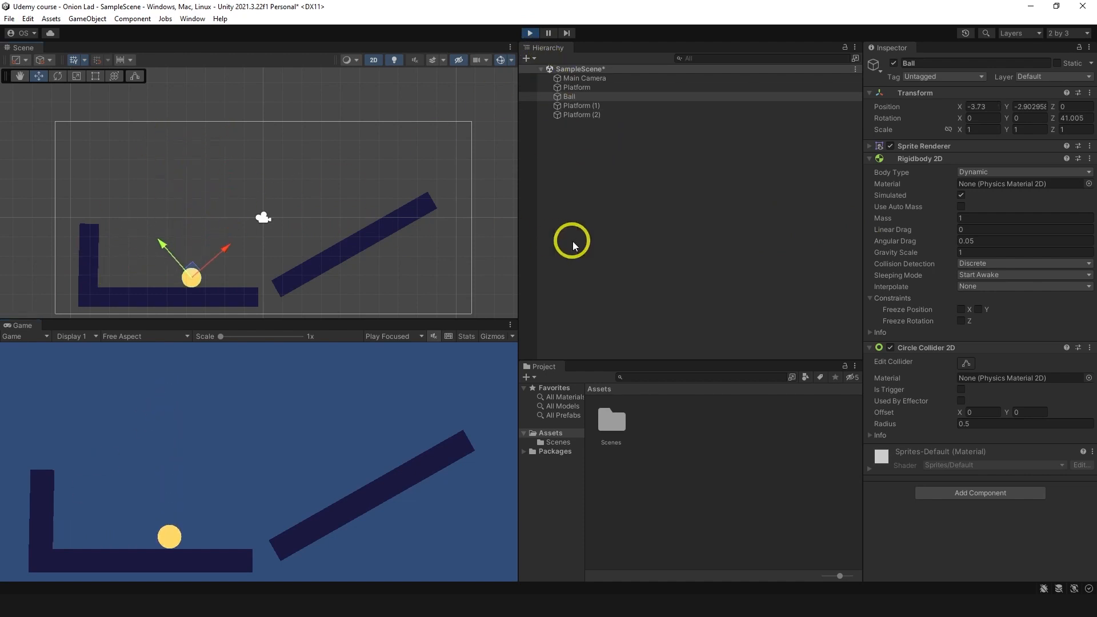
left_click(1024, 252)
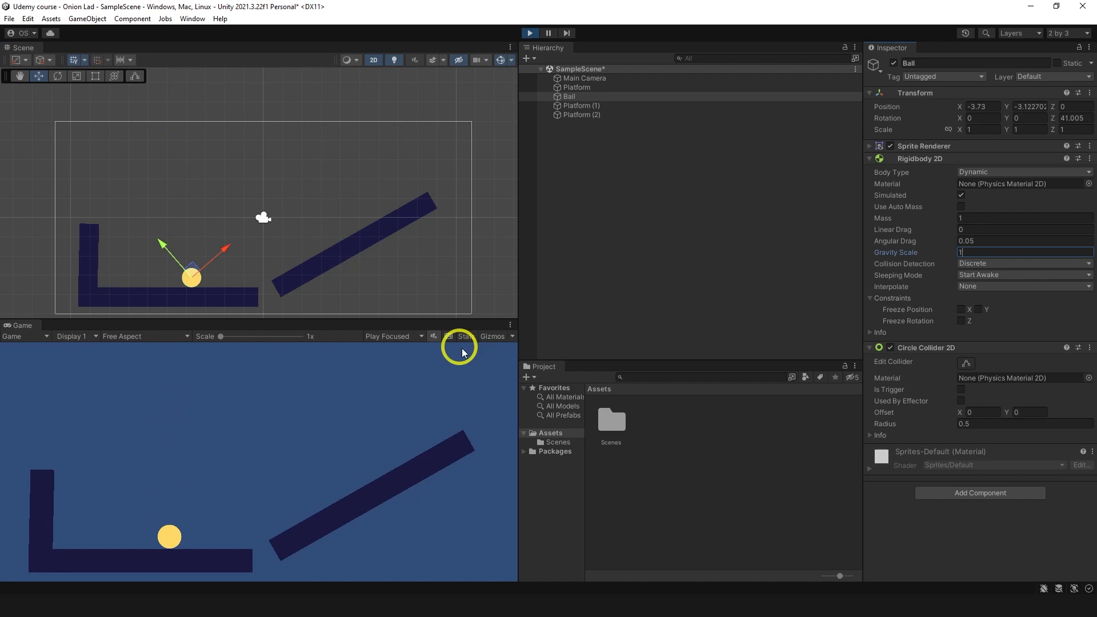
type("15")
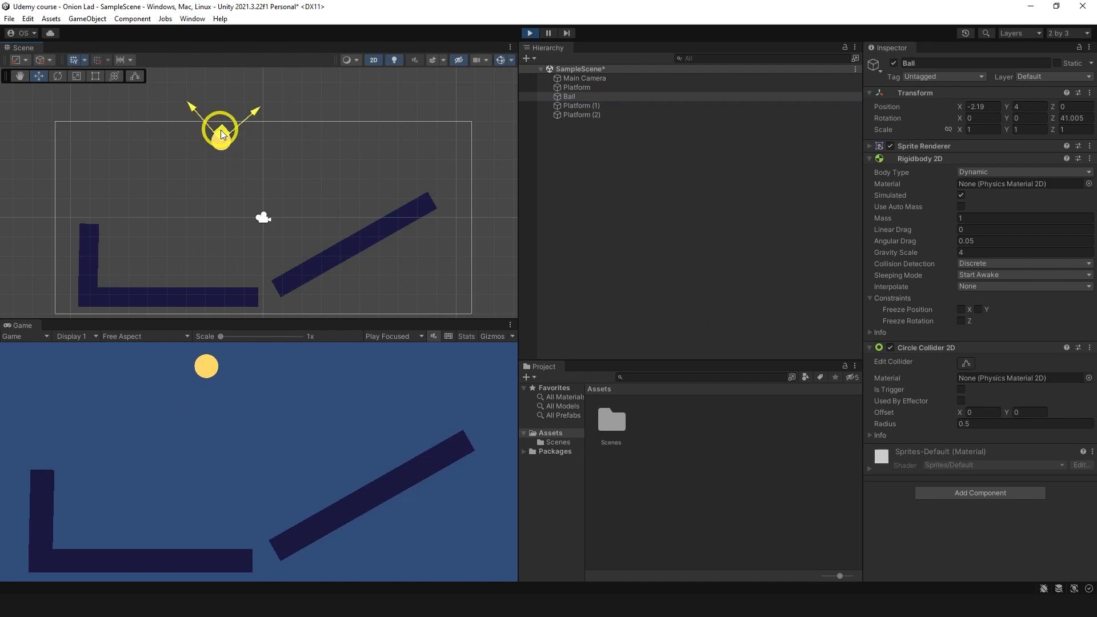
left_click_drag(220, 131, 224, 272)
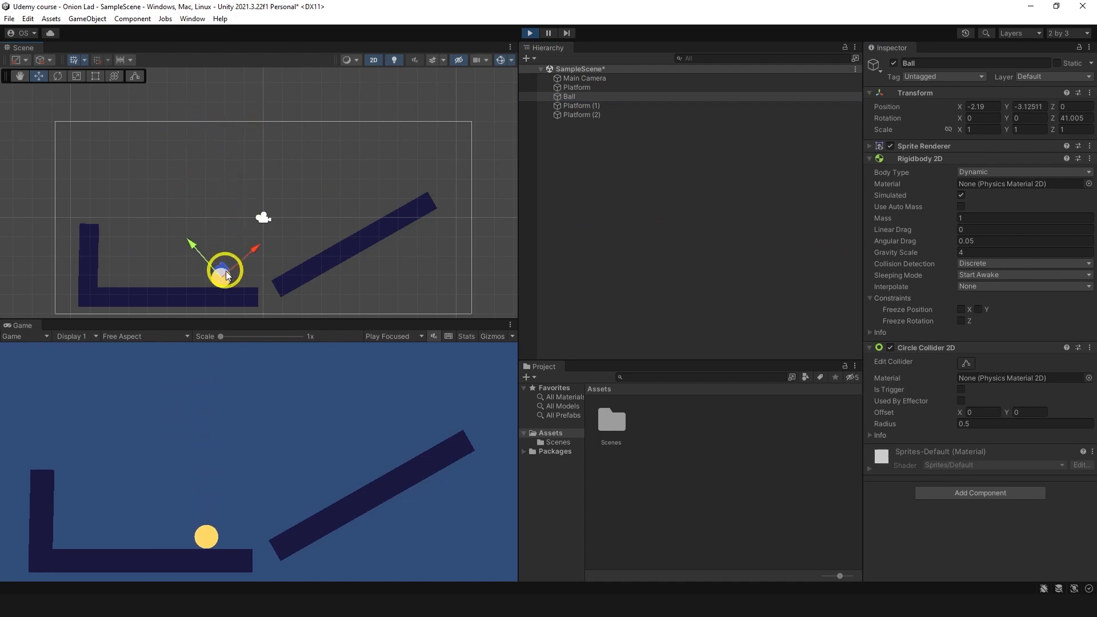
left_click(529, 33)
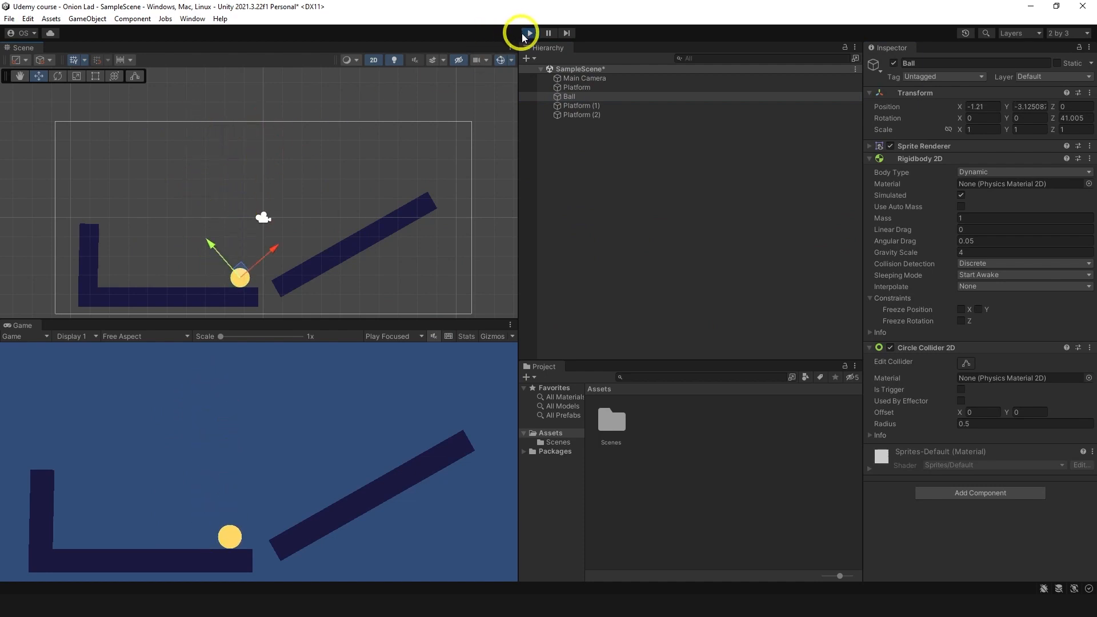
left_click(529, 33)
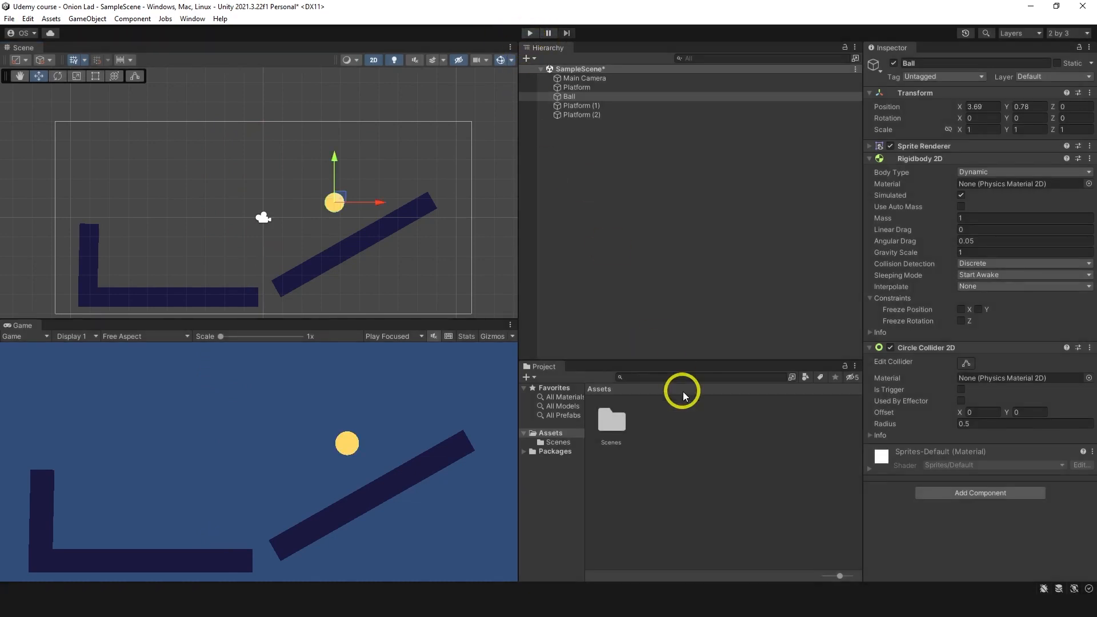
mouse_move(674, 432)
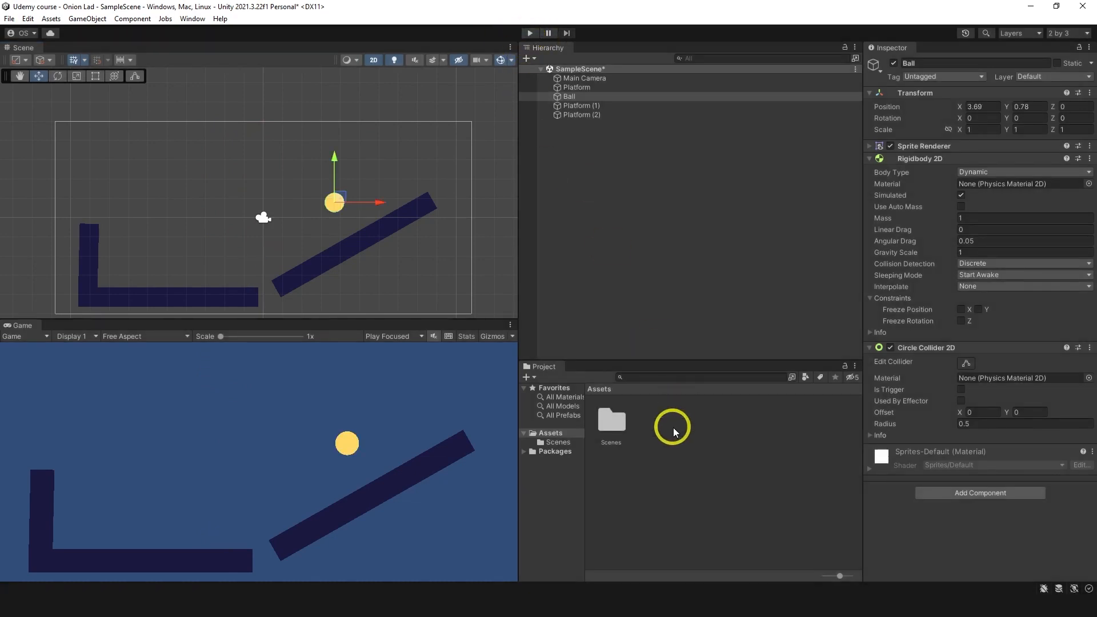
Create a Physics Material 2D asset named BallMaterial with friction 0 and adjust its bounciness
right_click(671, 426)
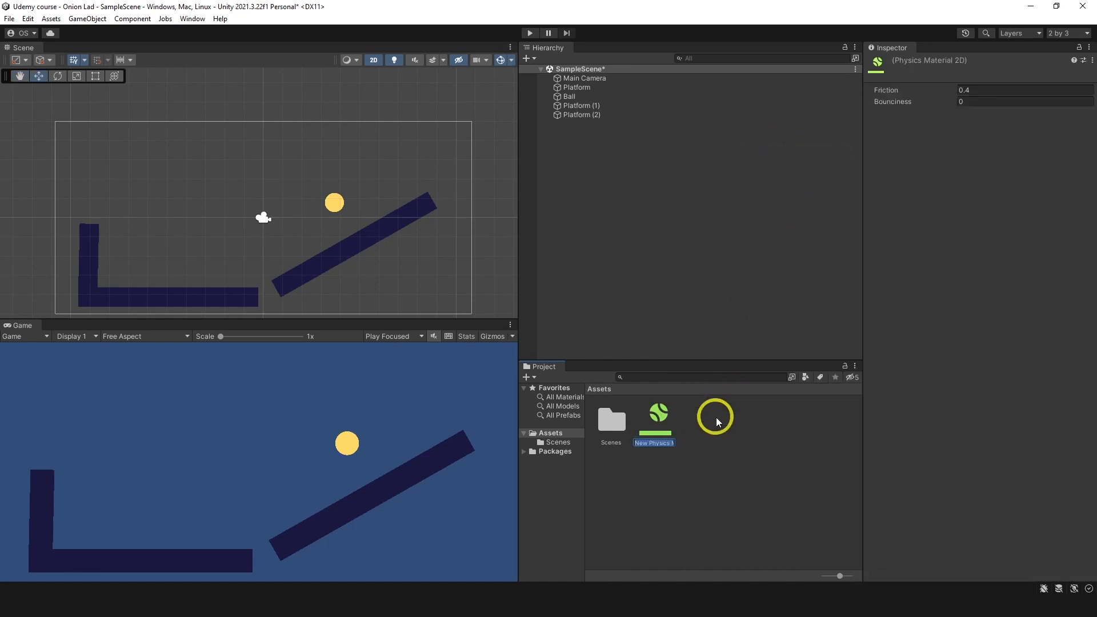
type("BallMaterial")
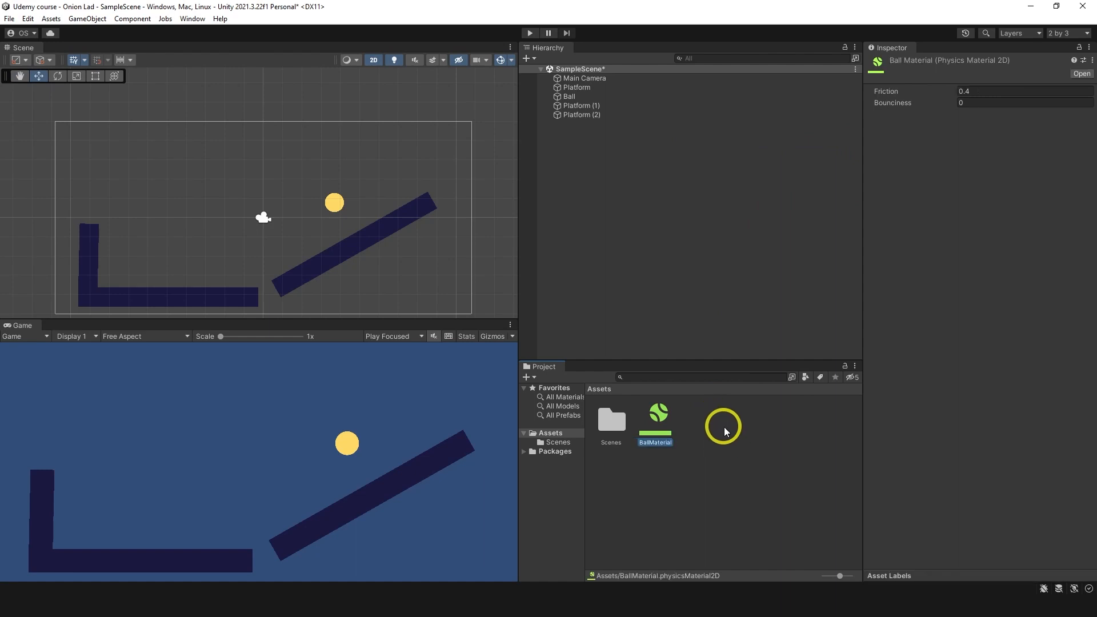
left_click(1021, 91)
type("0")
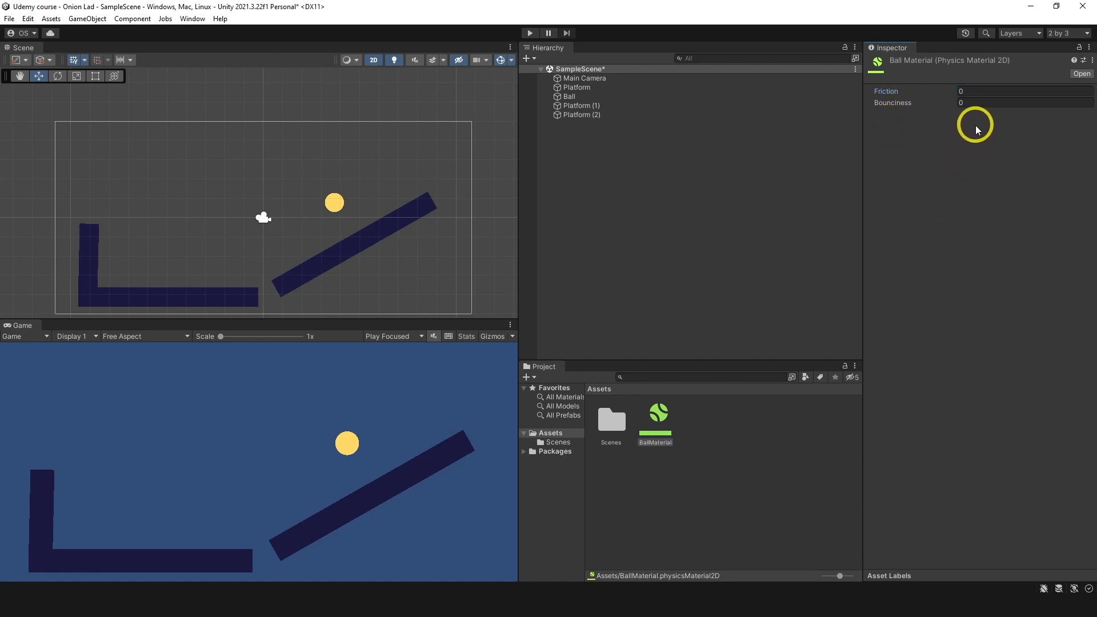
left_click(1024, 103)
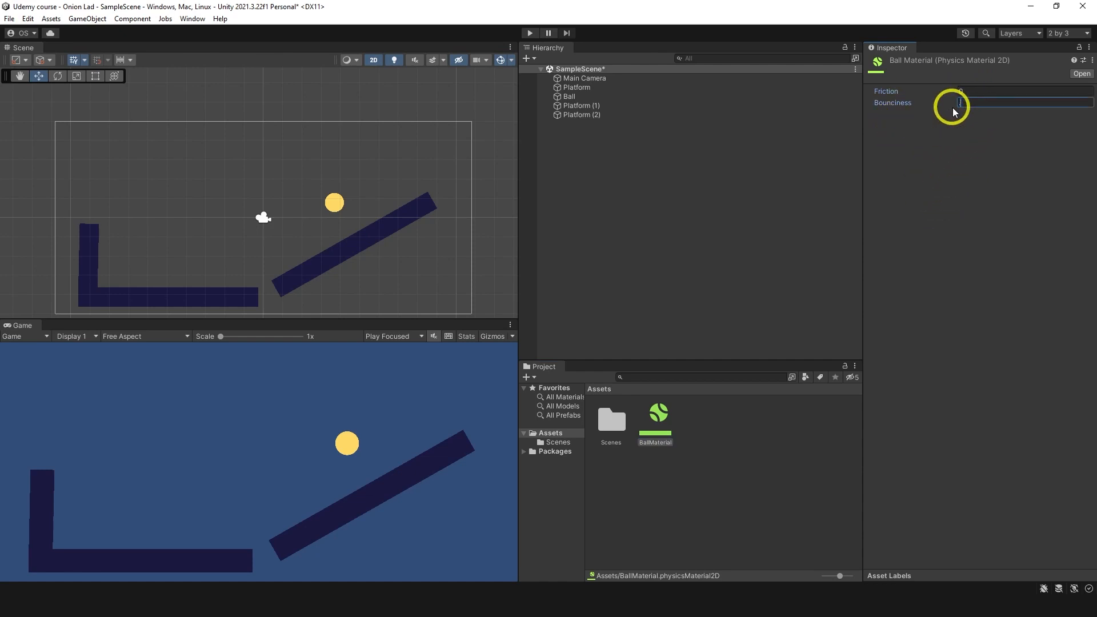
left_click(568, 96)
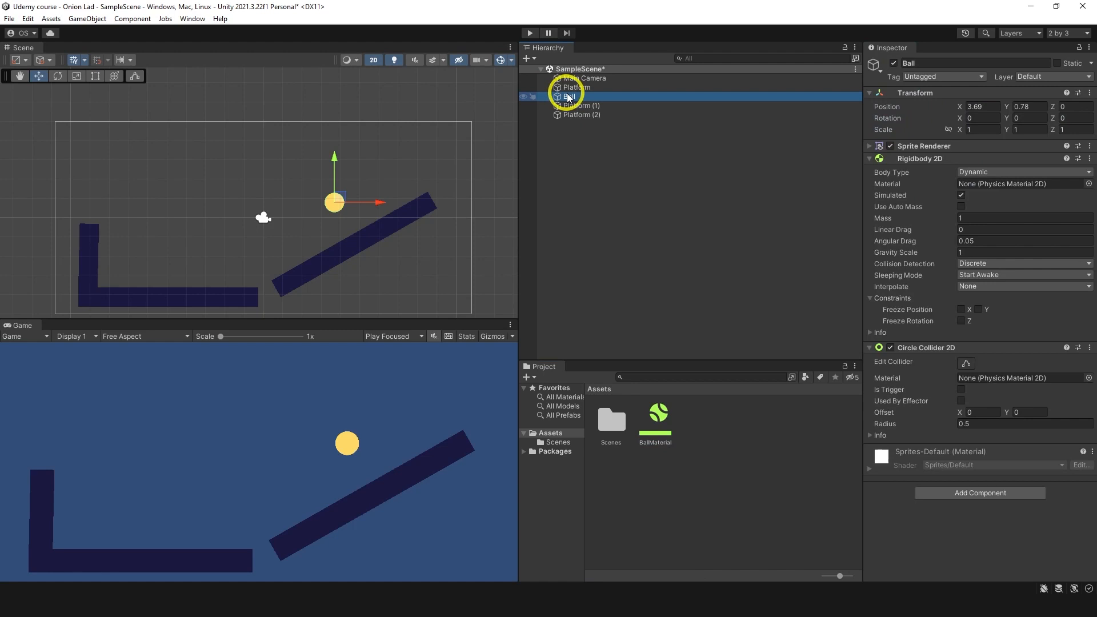